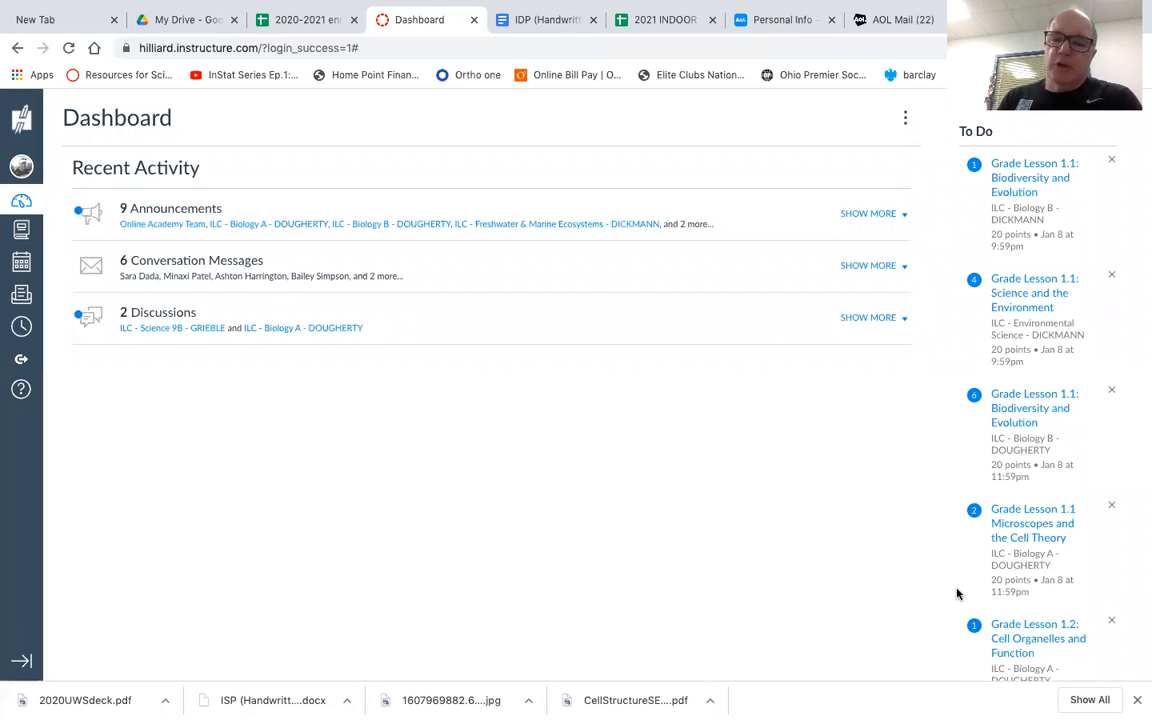
mouse_move(723, 478)
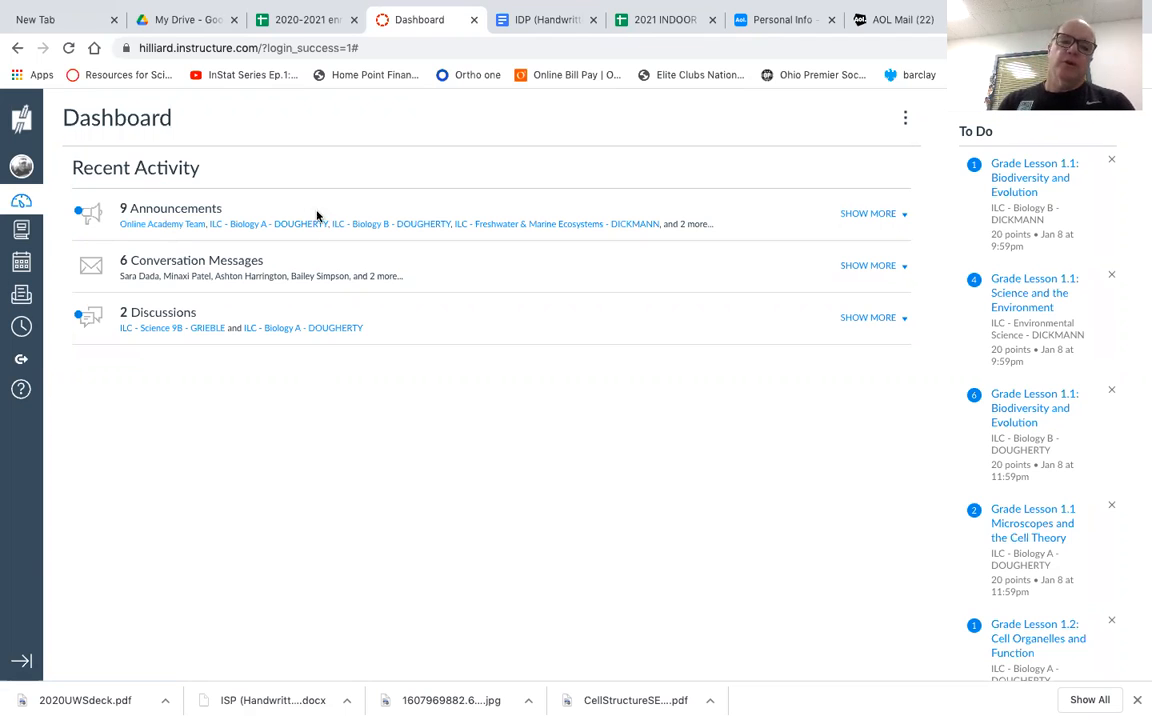
mouse_move(323, 261)
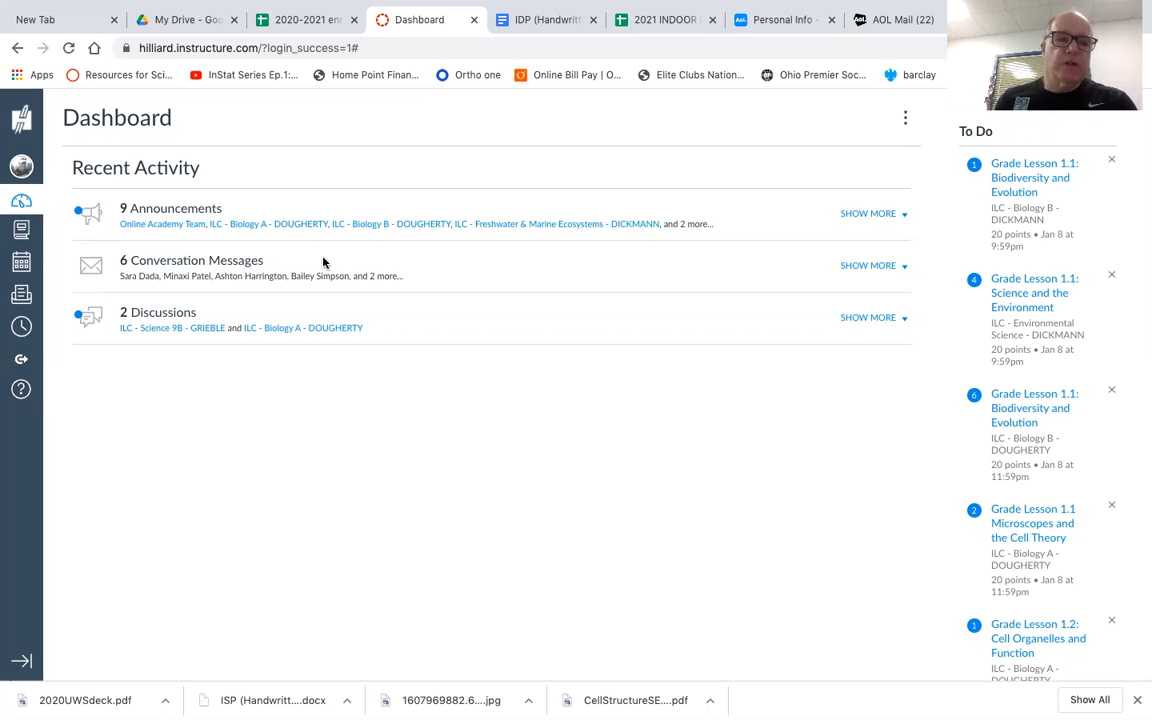
mouse_move(443, 230)
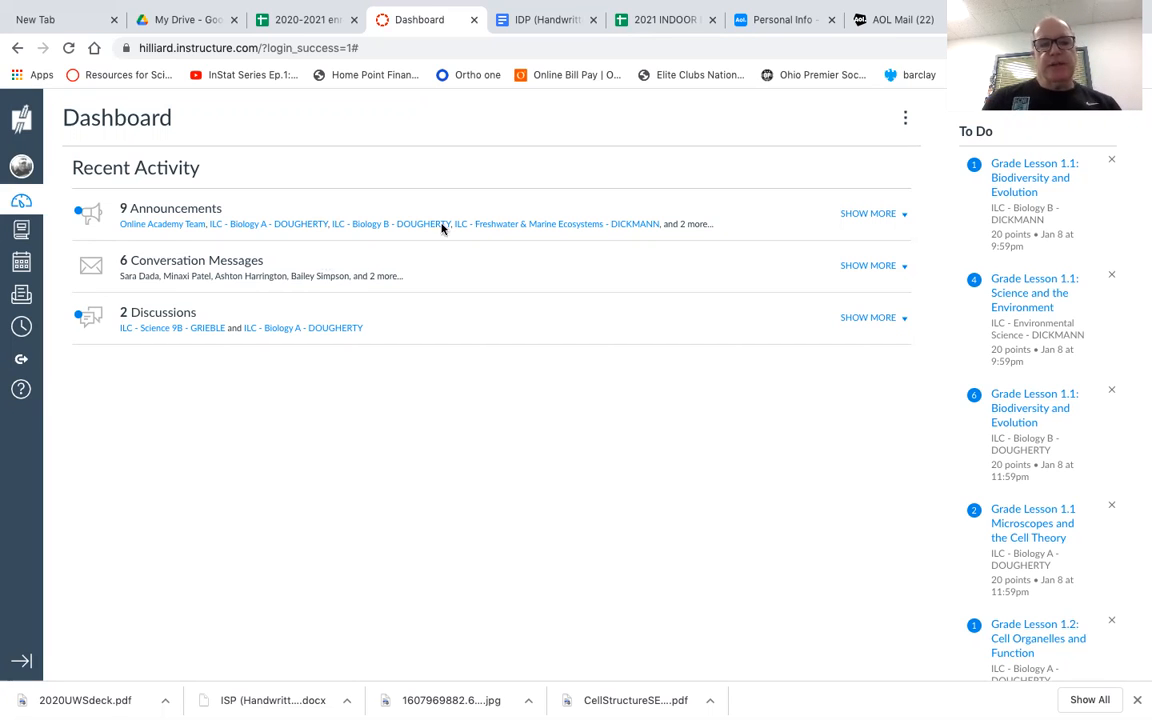
mouse_move(1077, 216)
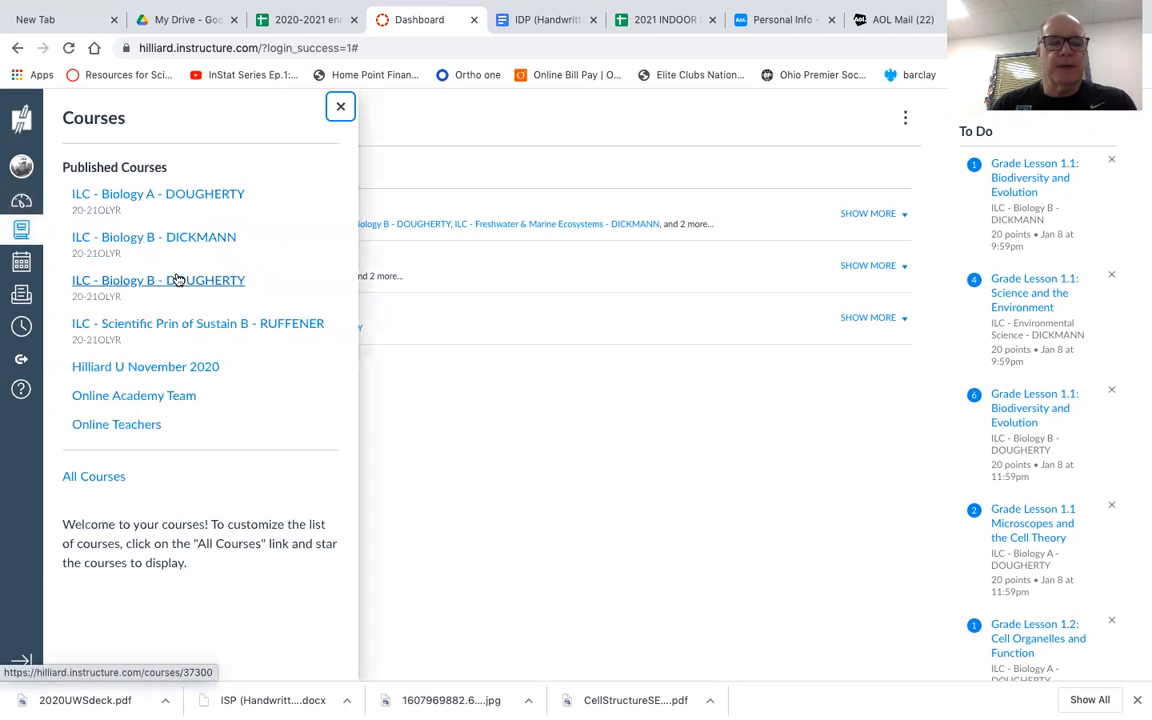
- Enter the ILC - Biology B - DOUGHERTY course and bring its Online Academy welcome banner into view
left_click(158, 280)
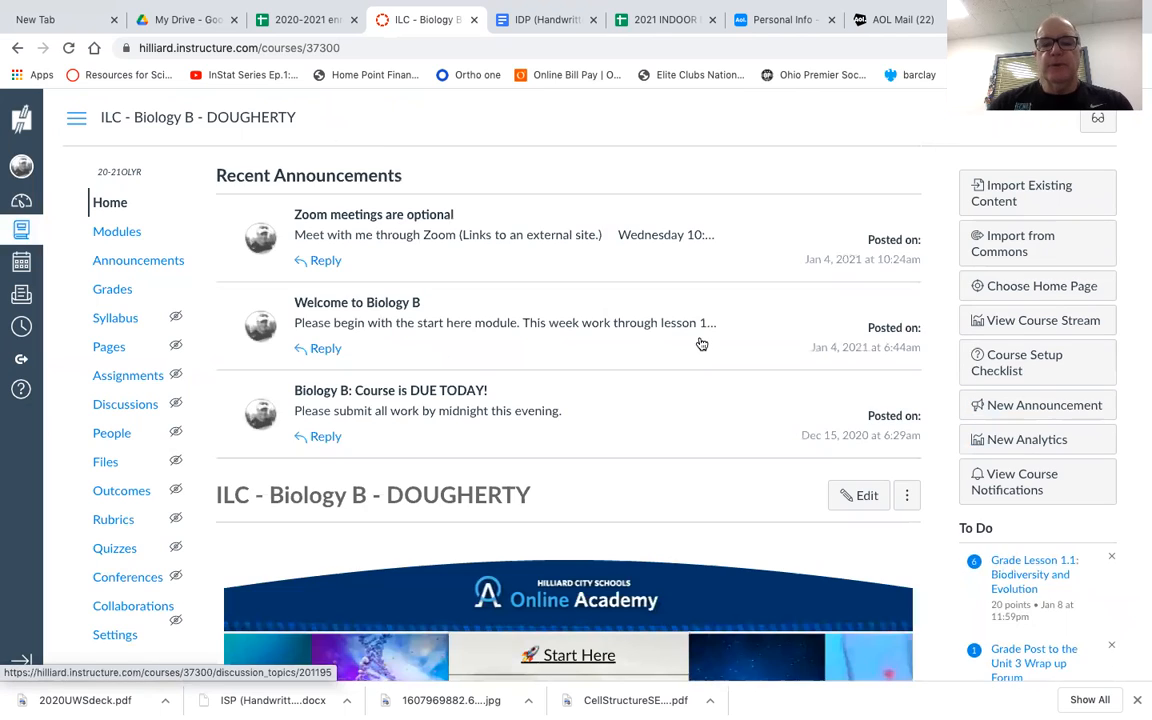
scroll("down", 3)
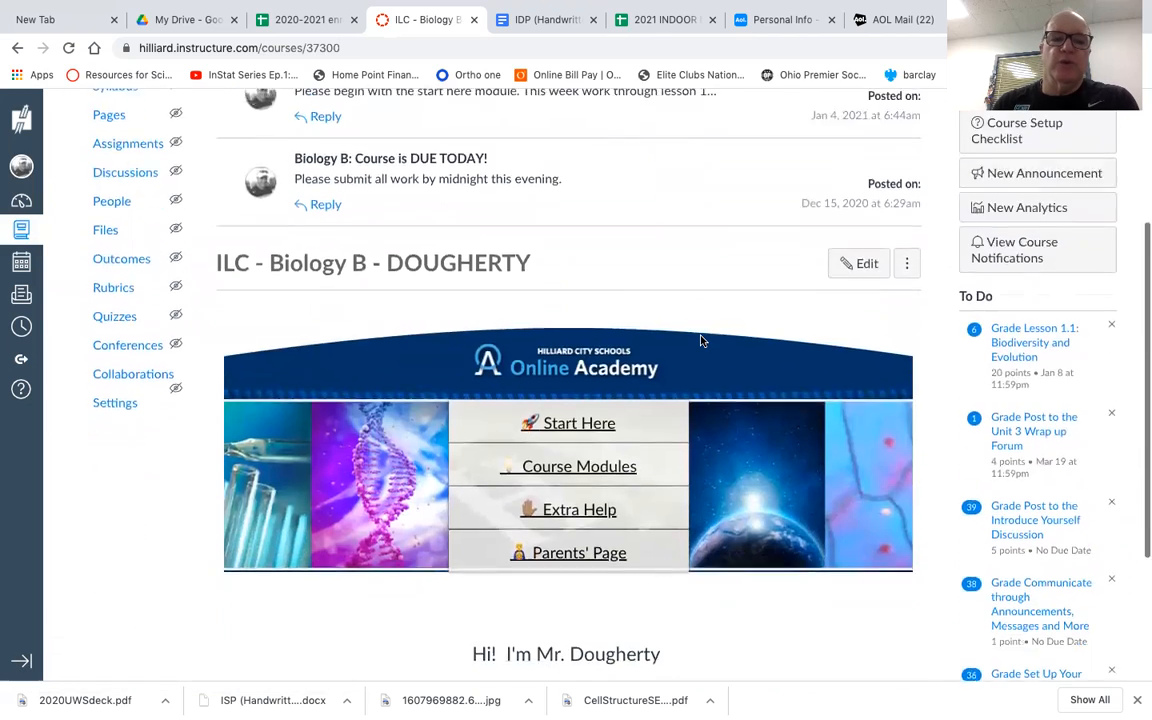
scroll("down", 3)
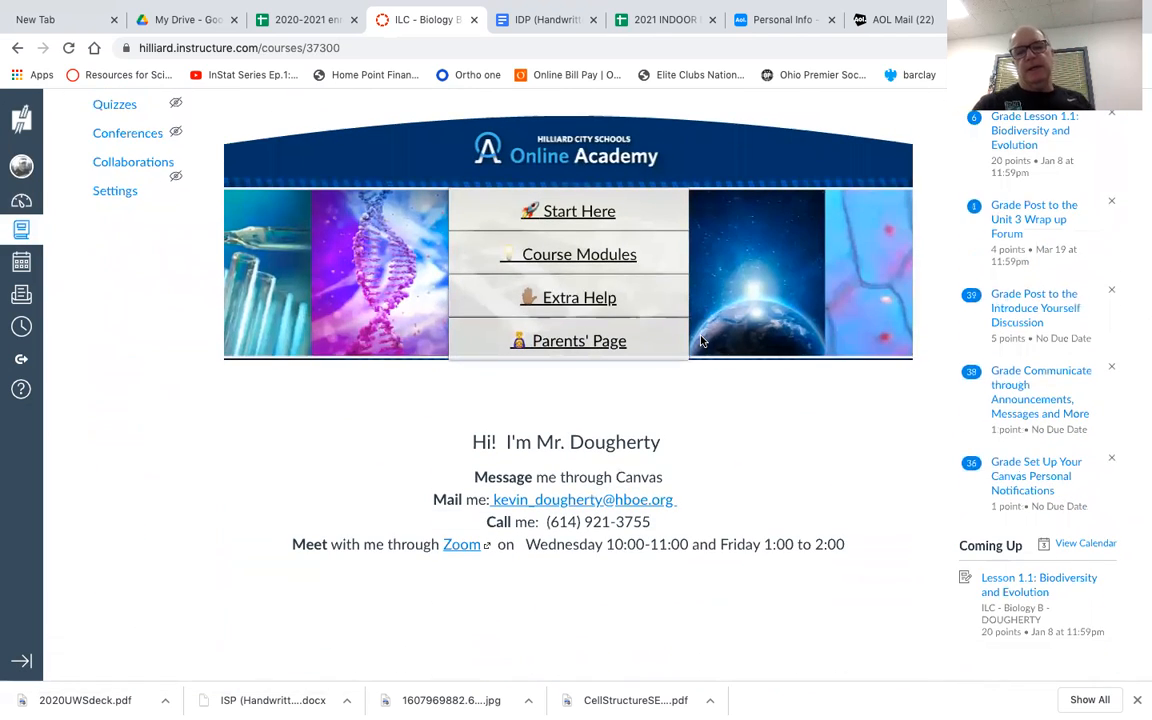
mouse_move(578, 211)
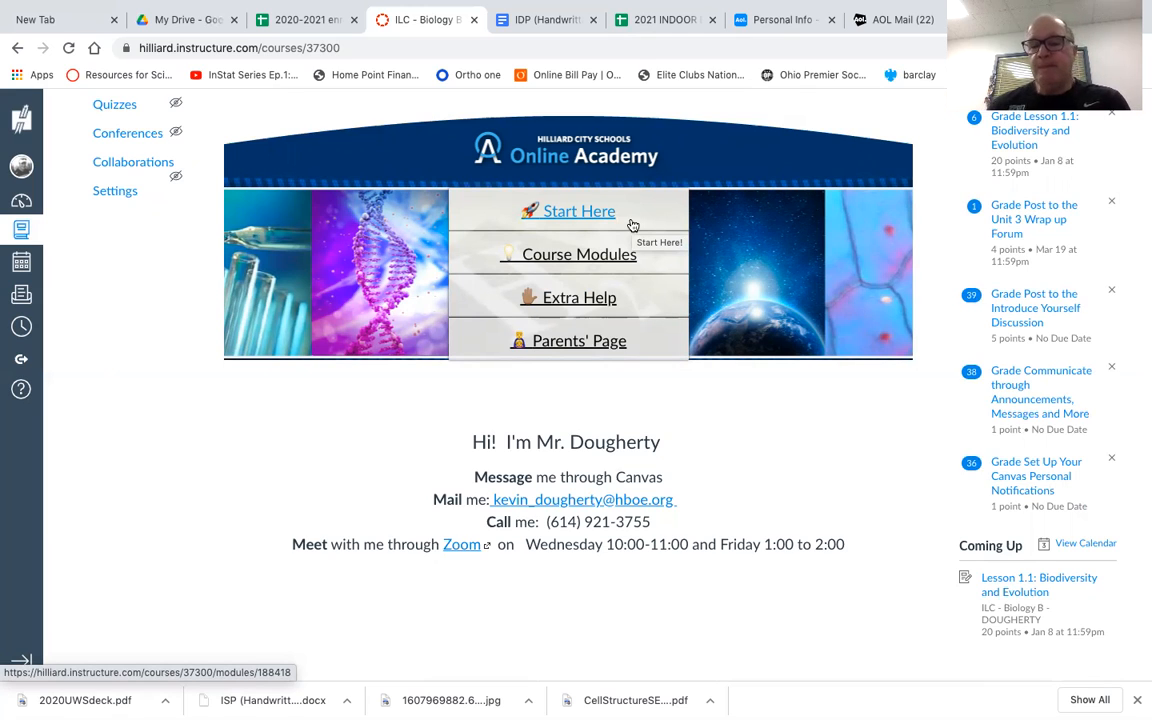
mouse_move(632, 520)
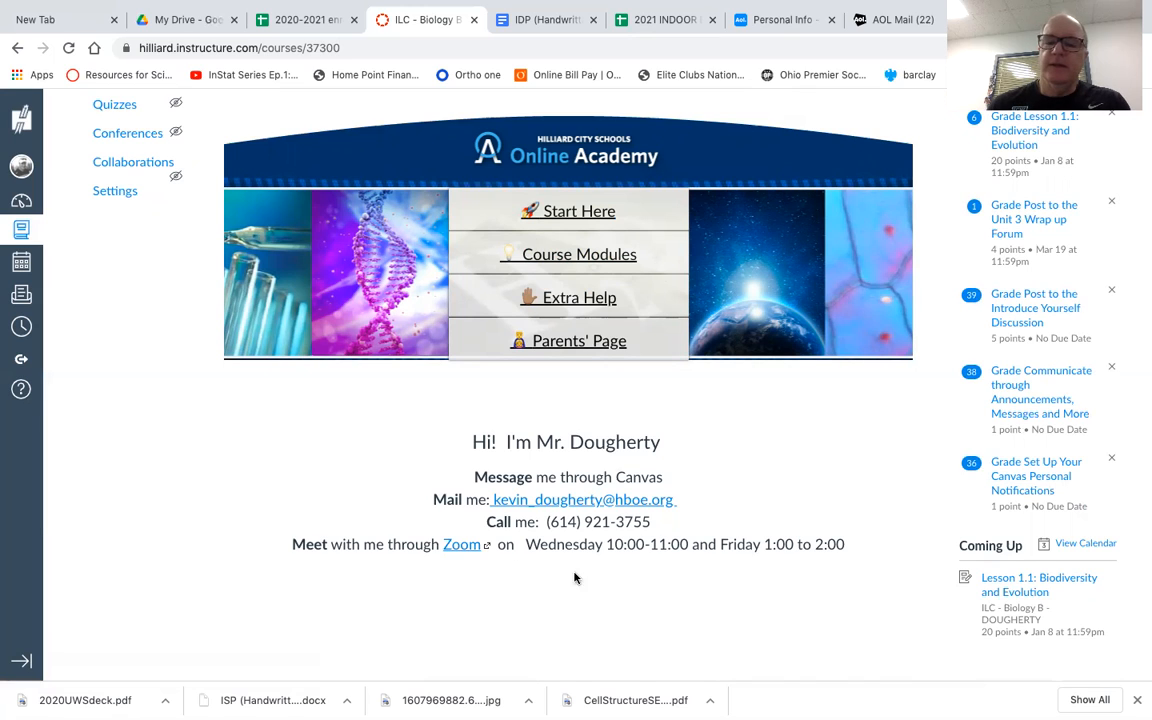
mouse_move(673, 583)
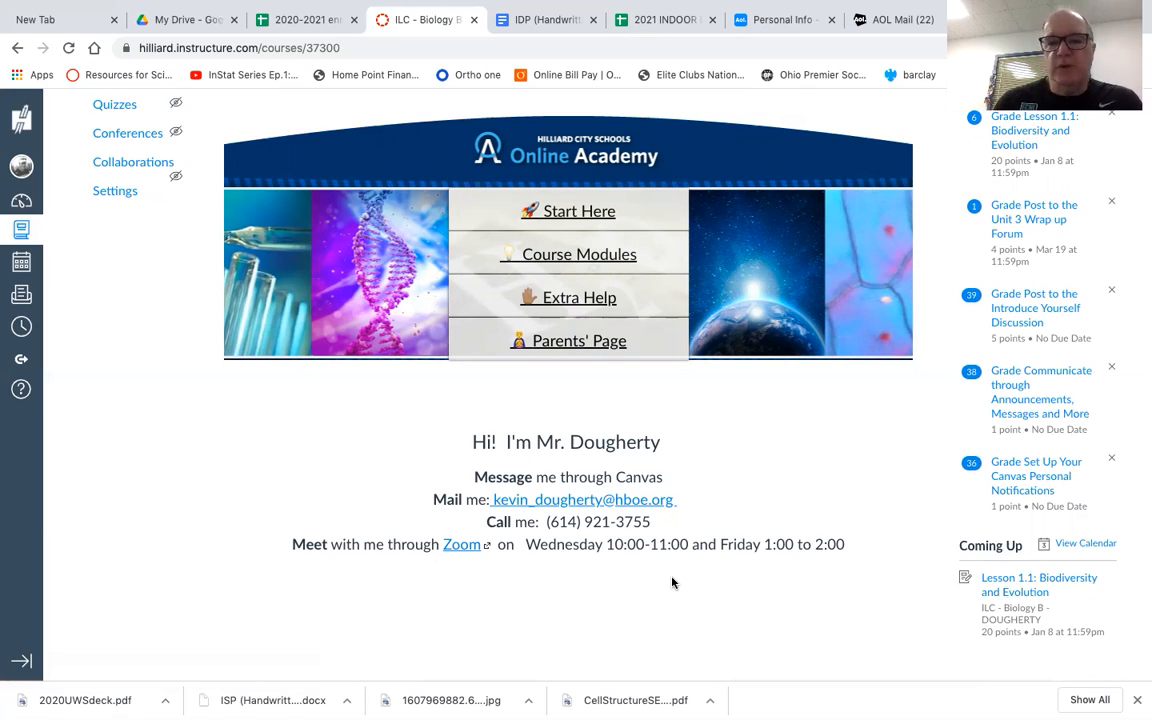
mouse_move(567, 254)
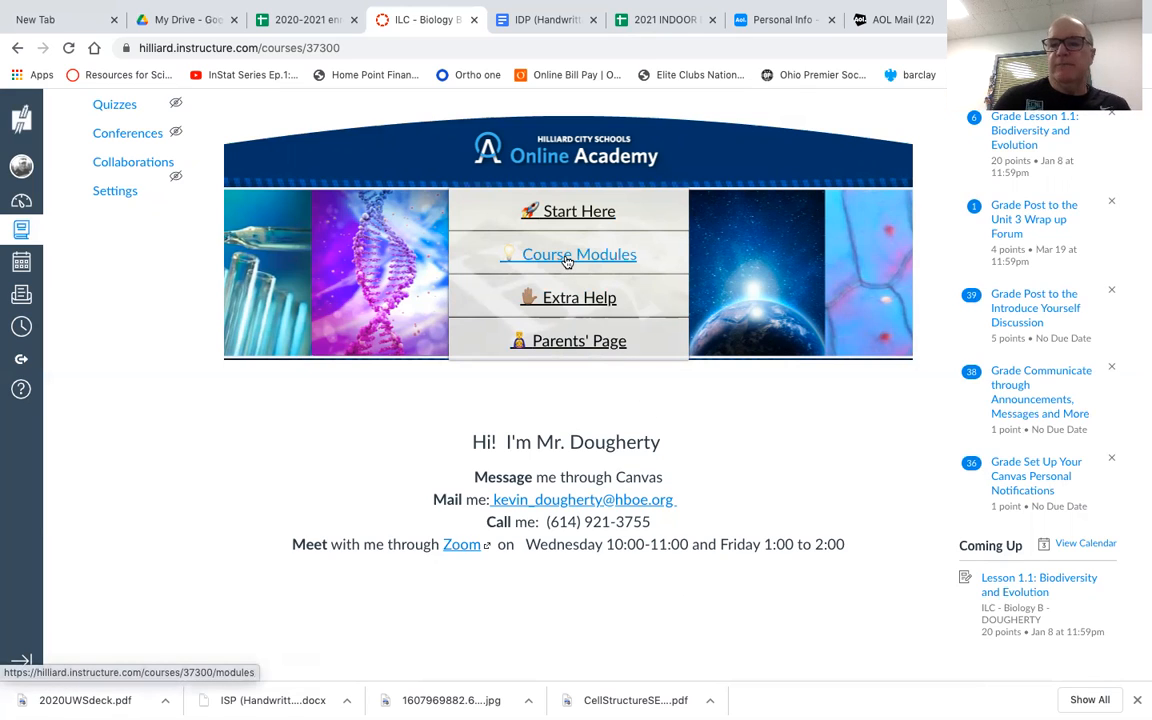
- Go to Course Modules from the home banner and reach Module 1: Population Ecology in the list
left_click(578, 254)
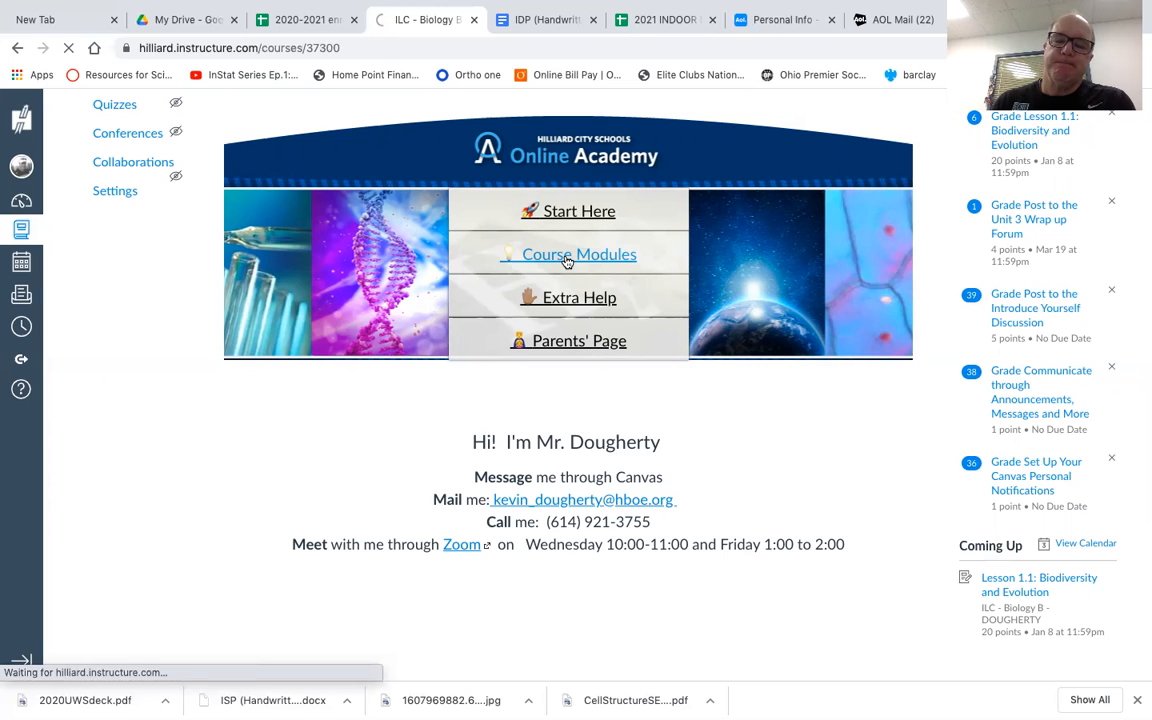
left_click(578, 254)
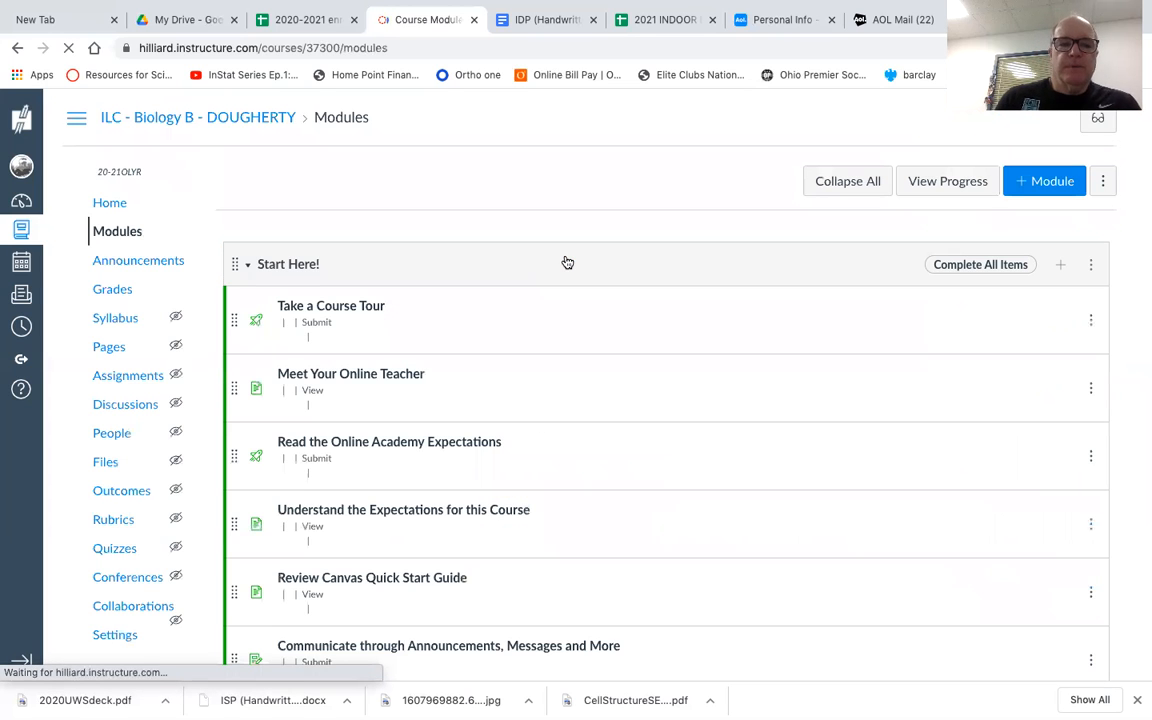
scroll("down", 3)
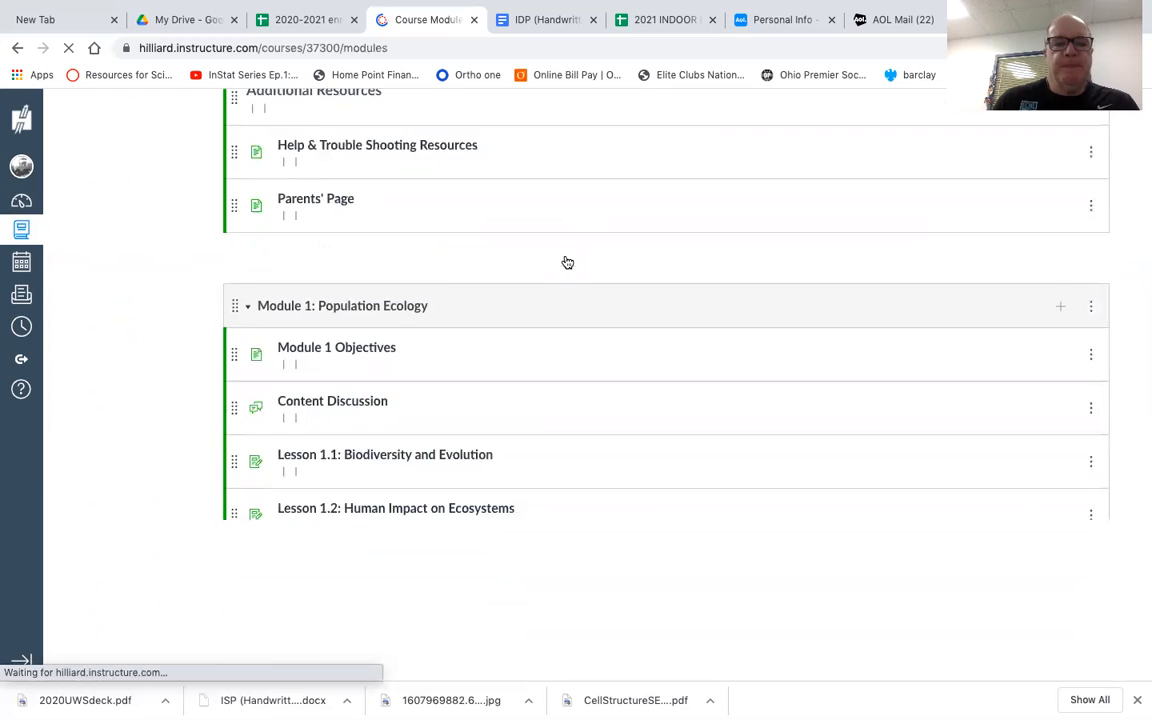
scroll("down", 3)
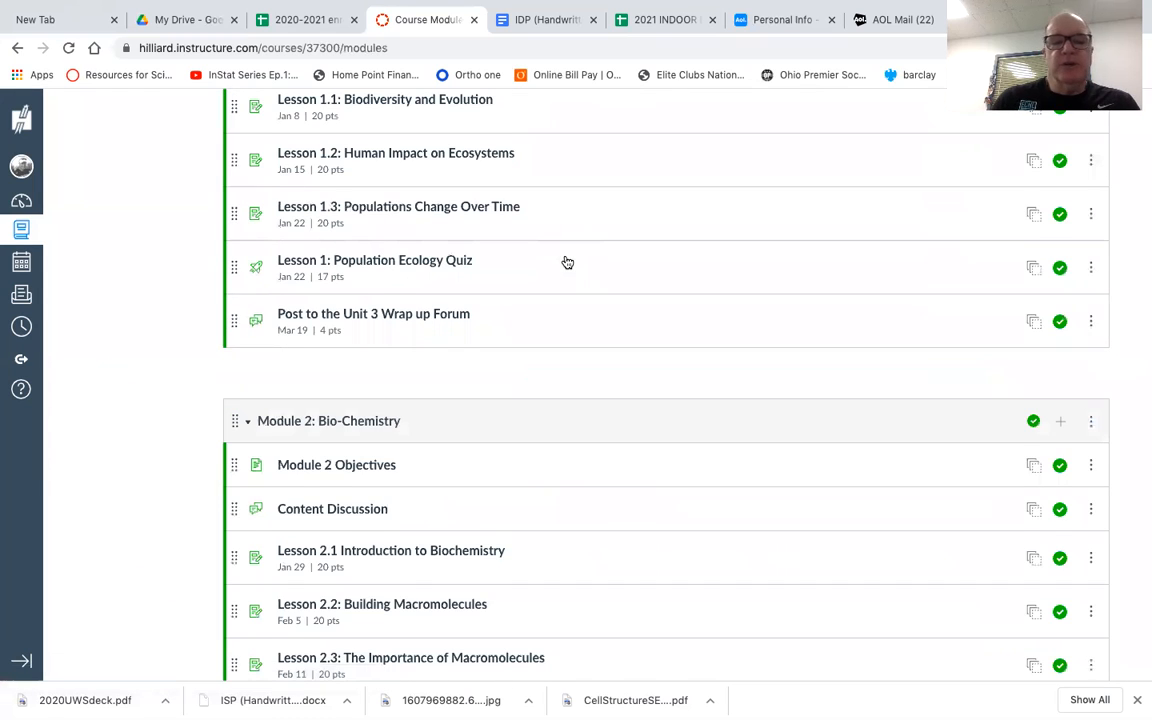
scroll("down", 3)
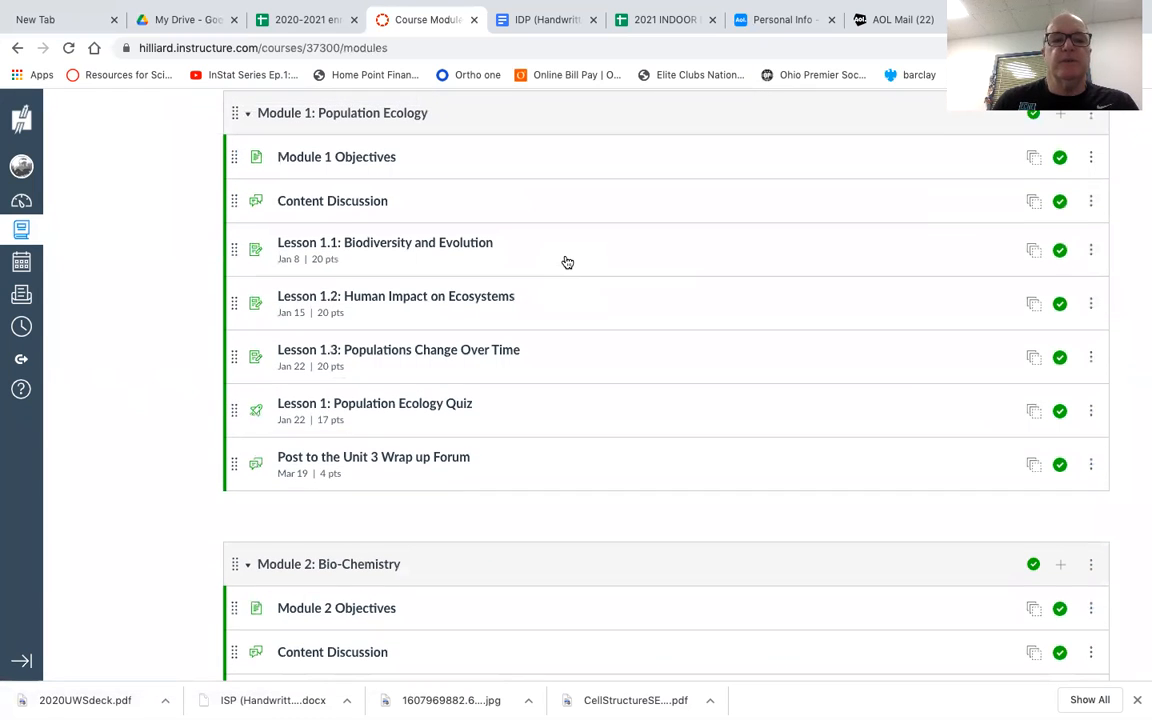
mouse_move(336, 157)
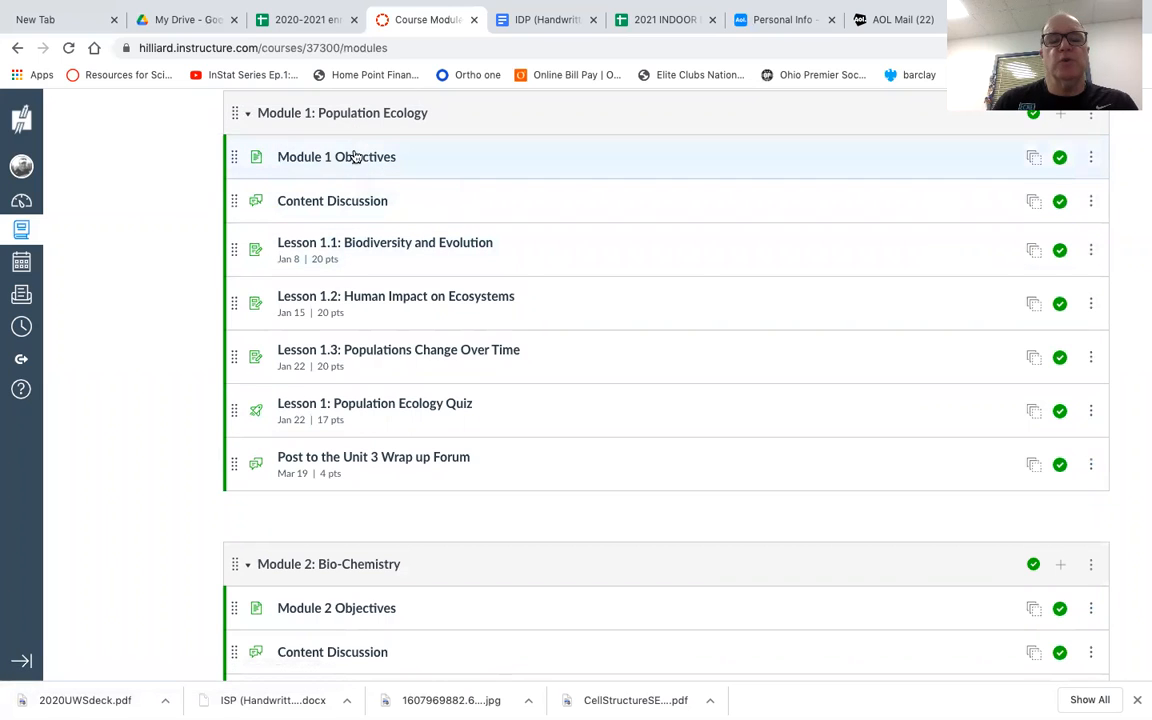
- View the Module 1 Objectives page with Population Ecology's essential questions and learning targets
left_click(336, 157)
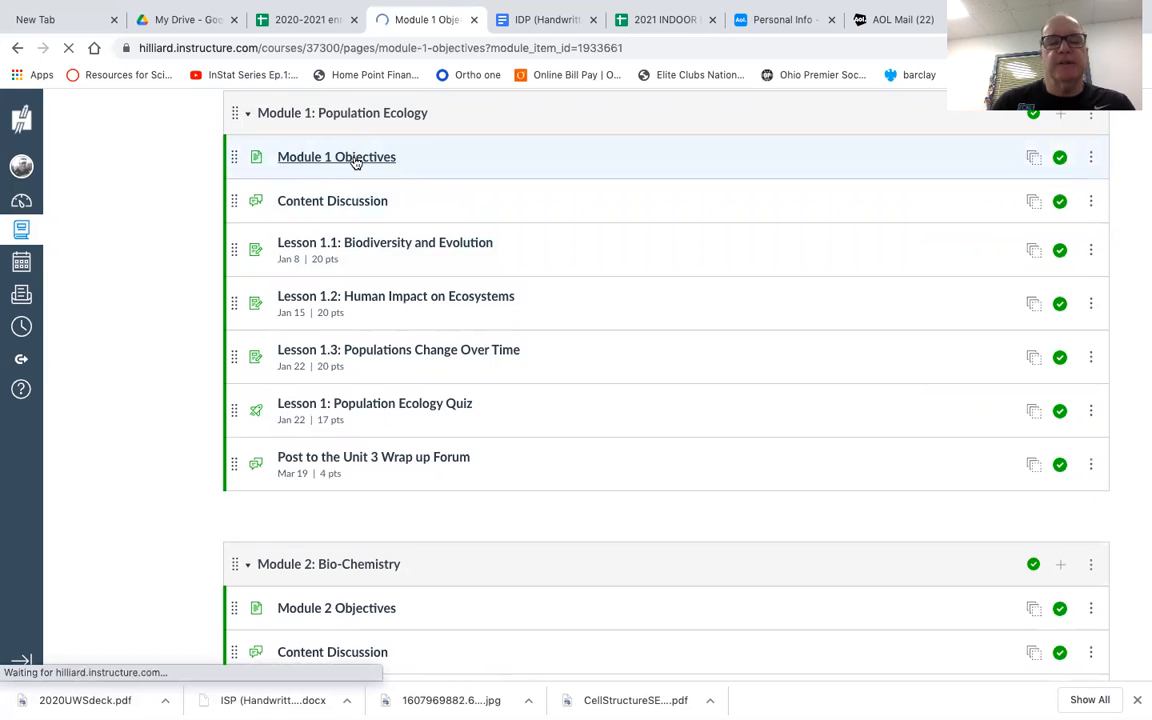
left_click(336, 156)
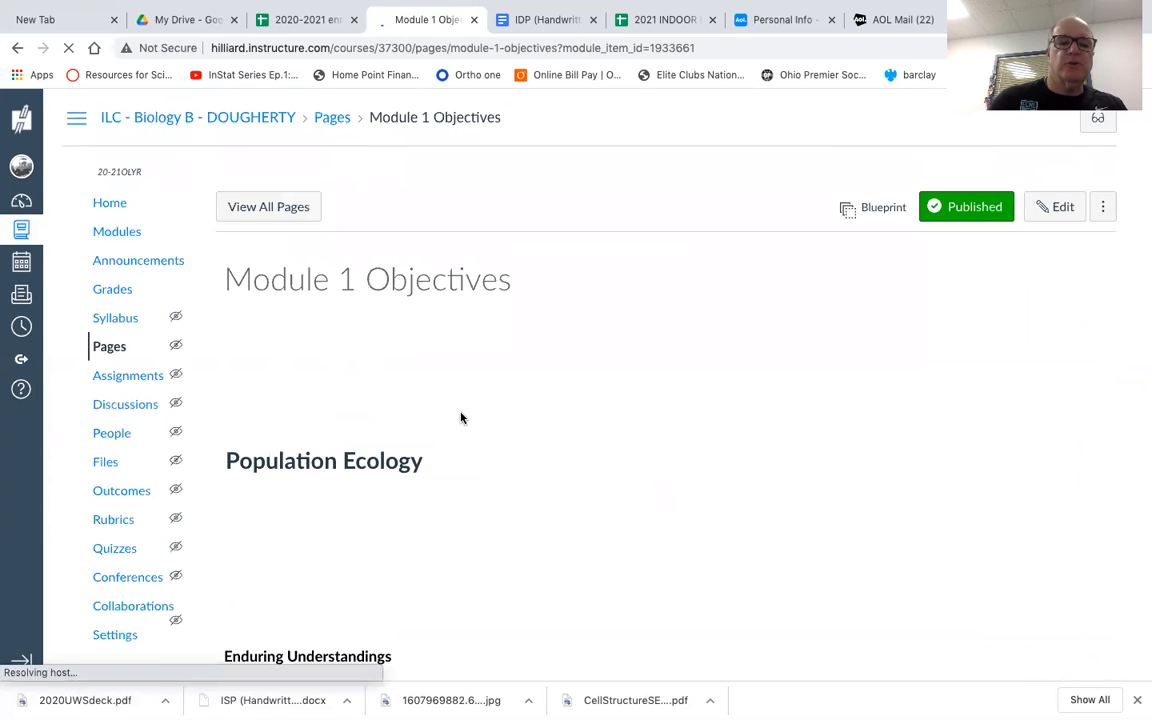
scroll("down", 3)
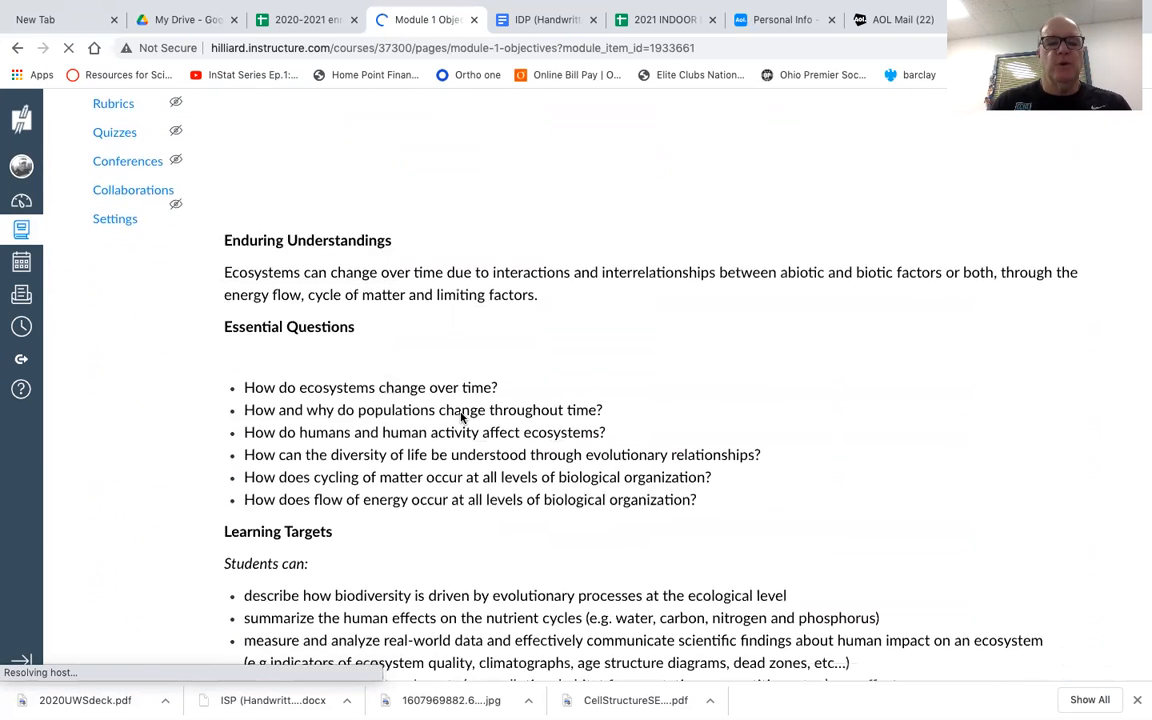
scroll("down", 3)
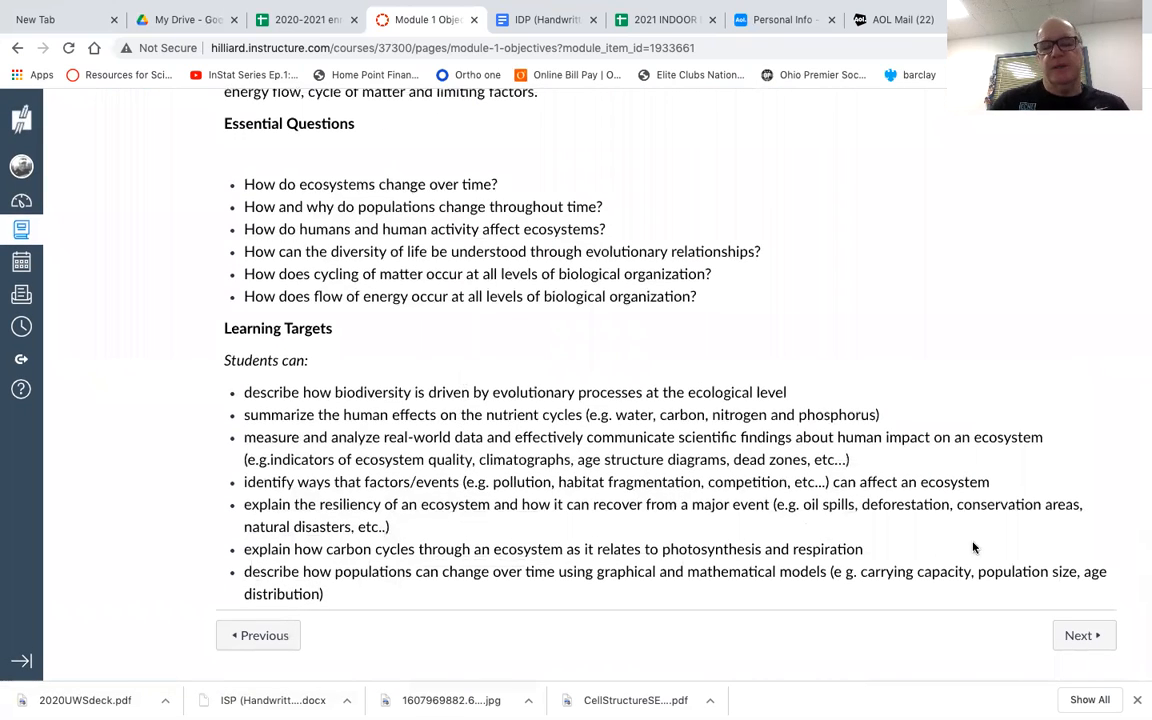
- Advance with Next through the Content Discussion forum and on to Lesson 1.1: Biodiversity and Evolution
left_click(1083, 635)
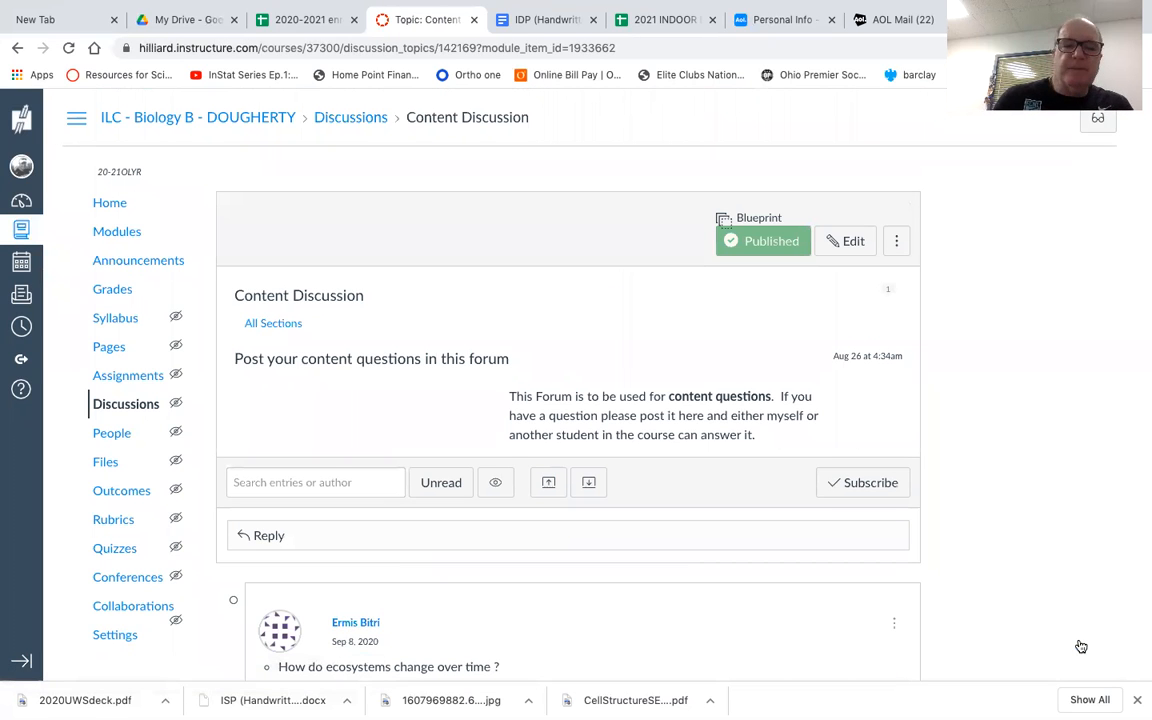
scroll("down", 3)
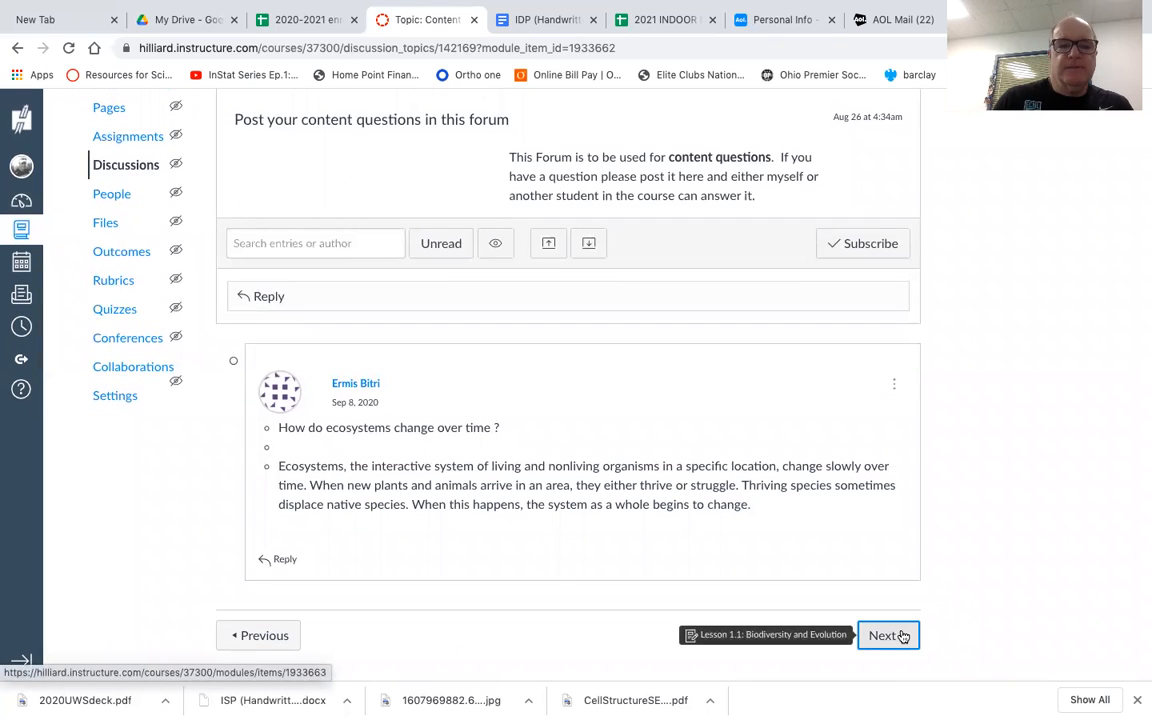
left_click(884, 635)
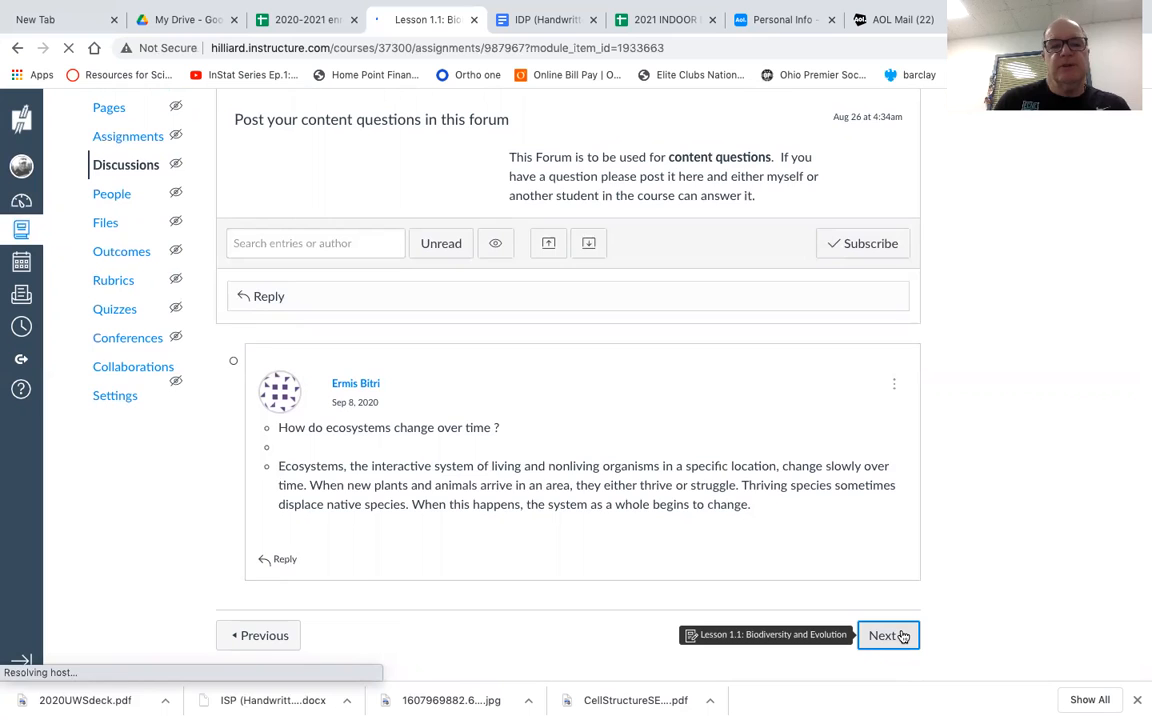
left_click(884, 635)
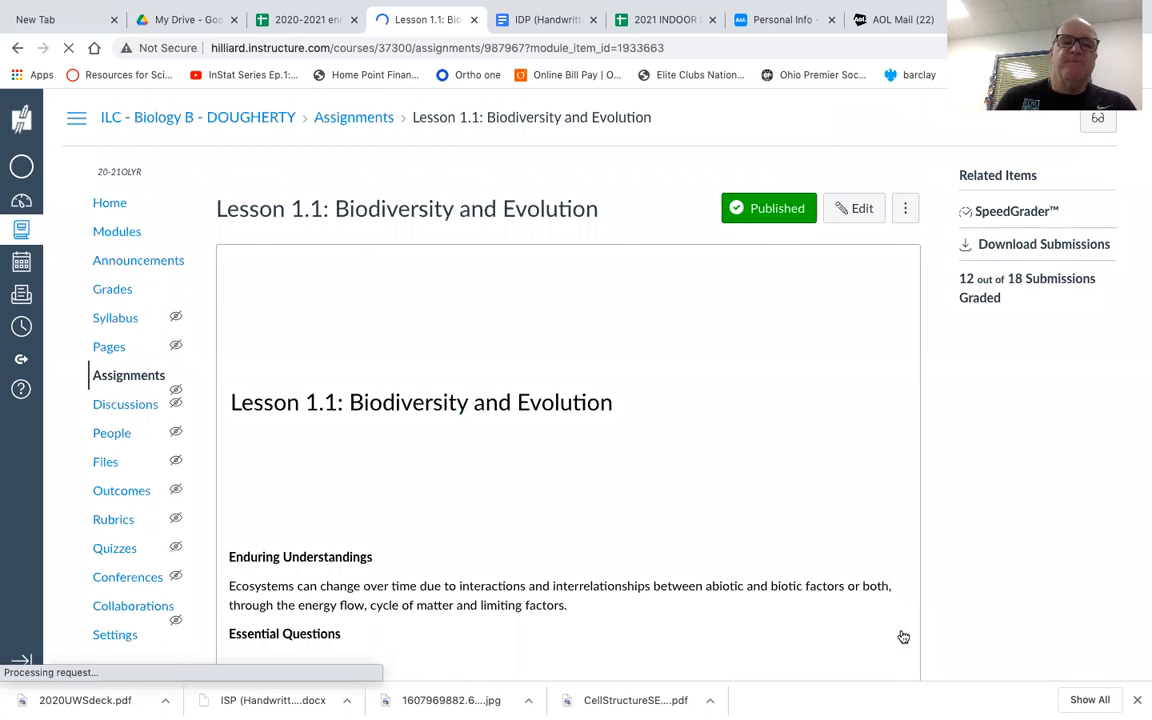
scroll("down", 3)
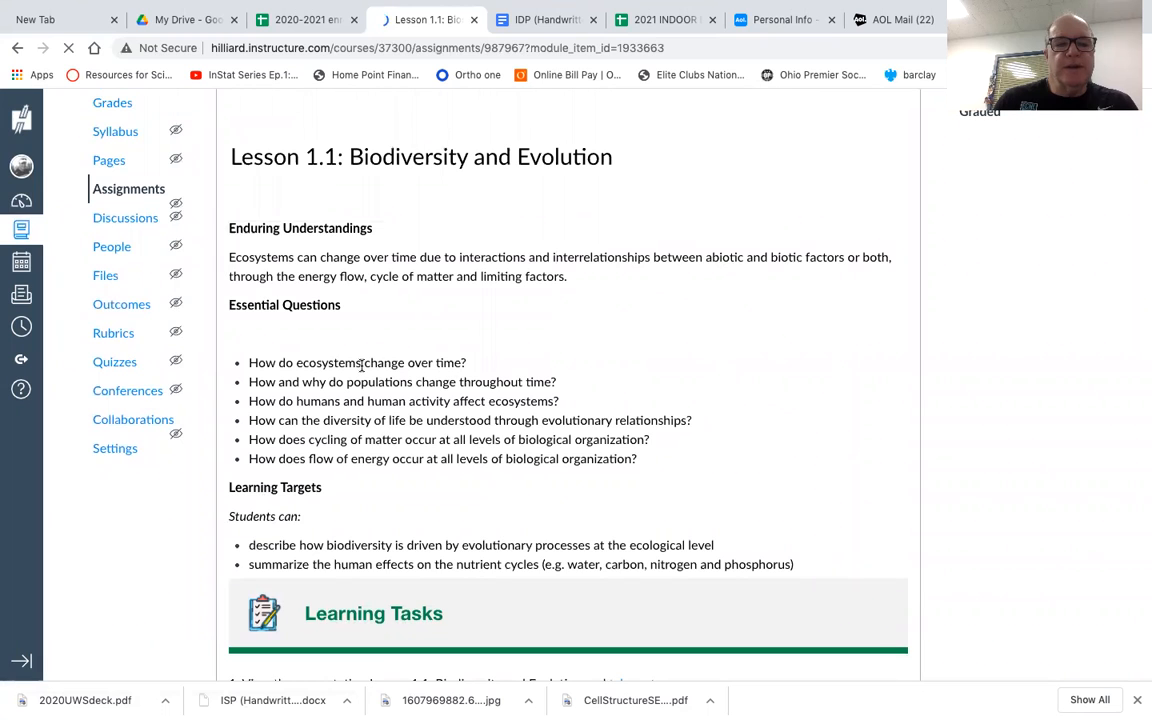
scroll("down", 3)
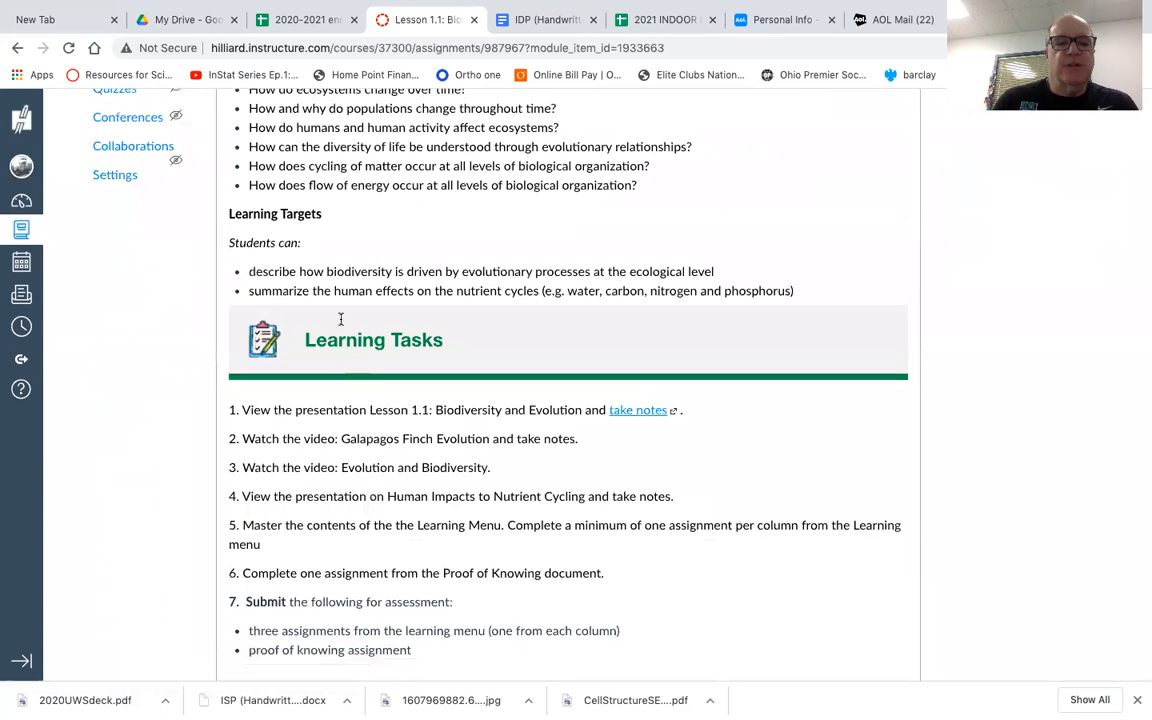
scroll("down", 3)
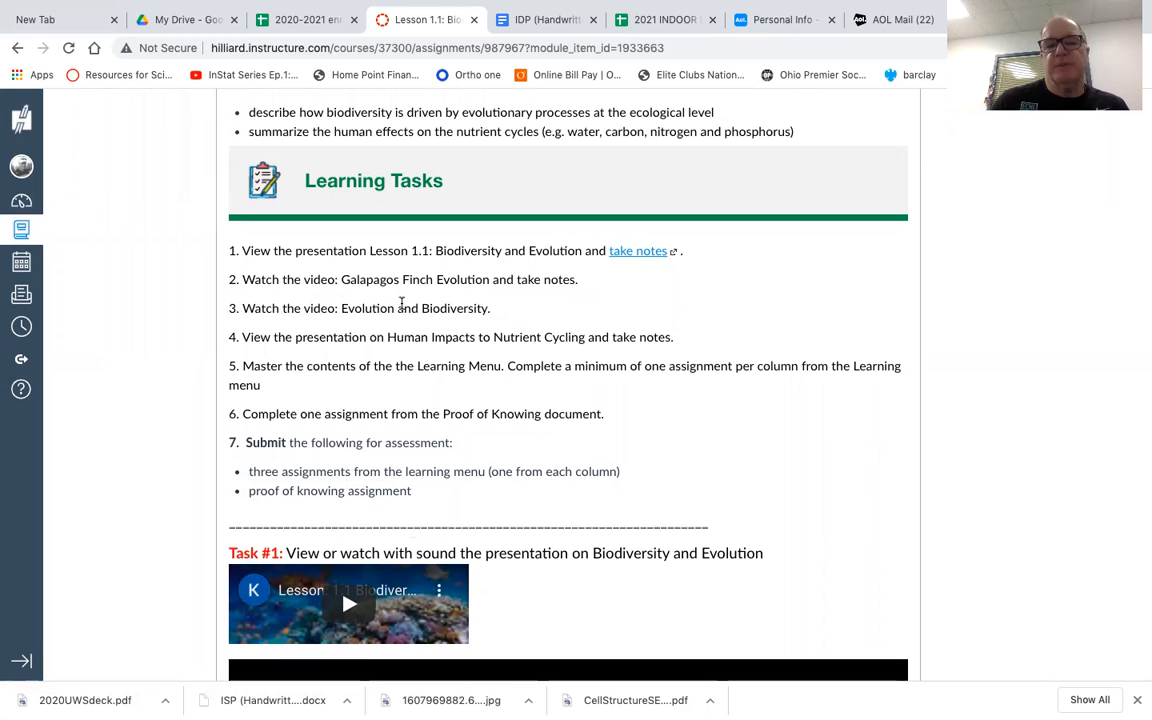
scroll("down", 3)
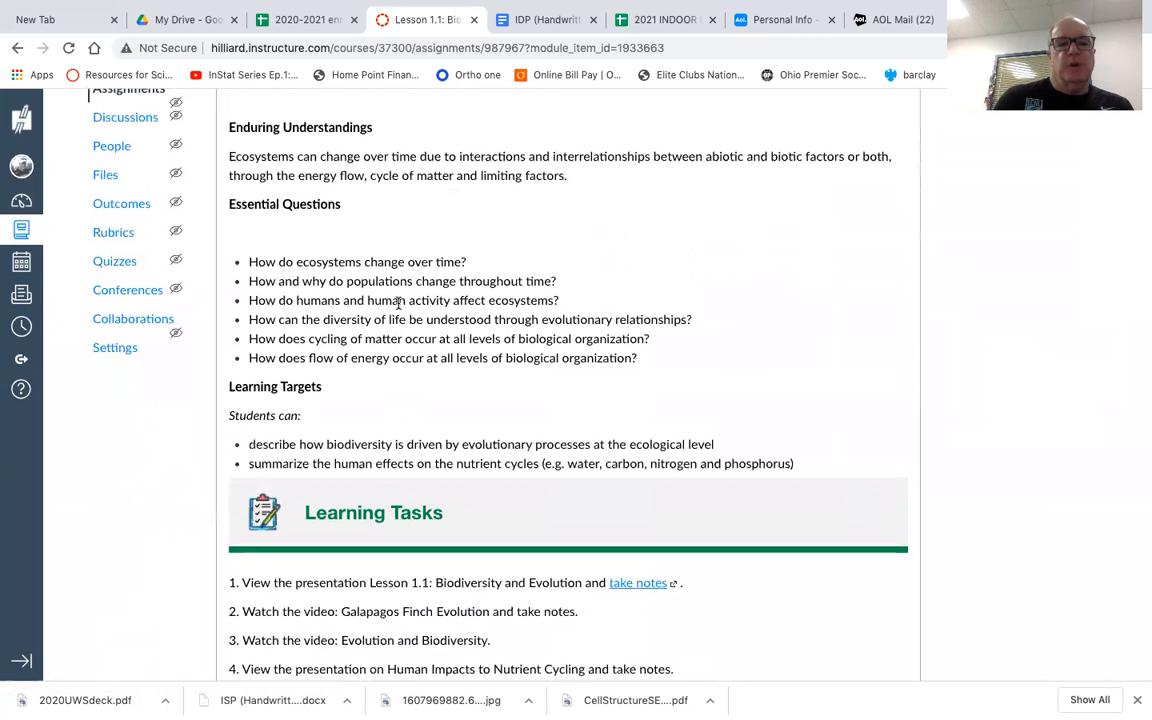
scroll("up", 3)
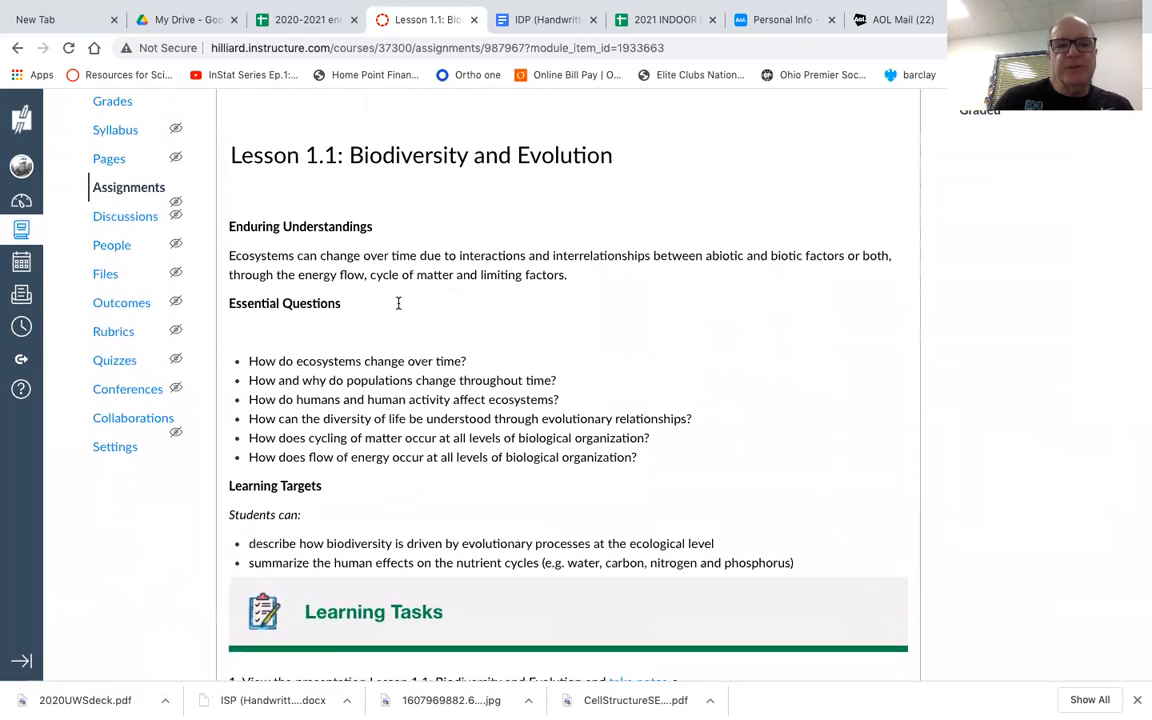
scroll("down", 3)
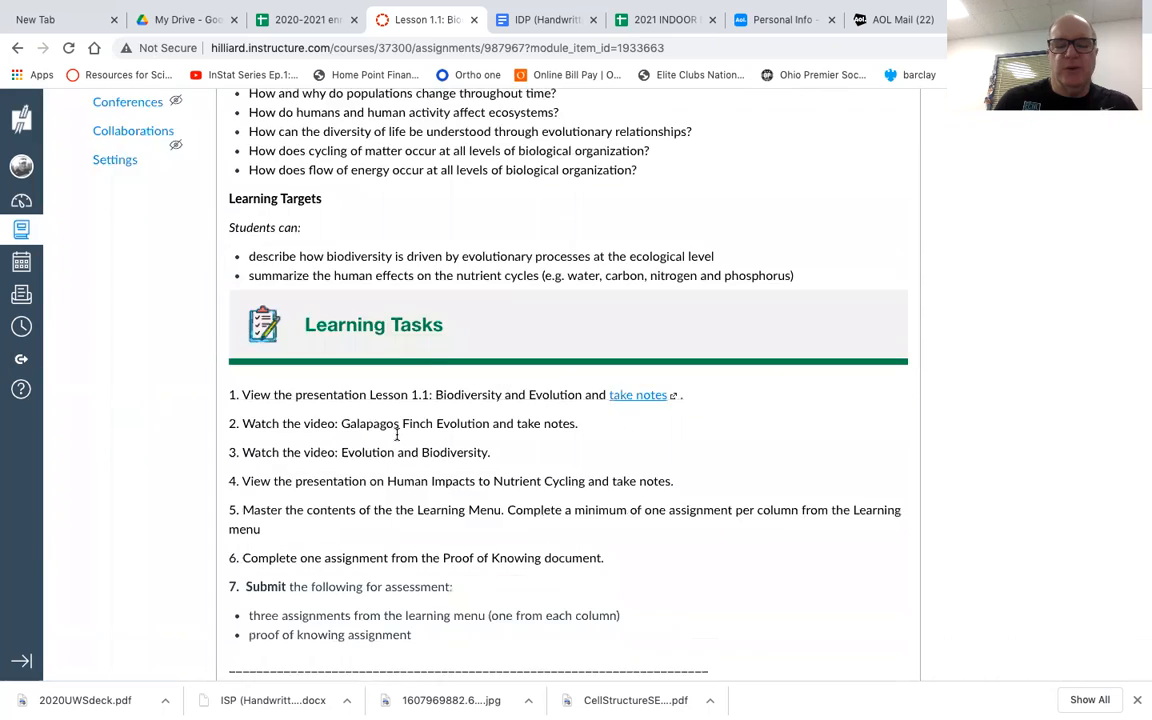
scroll("down", 3)
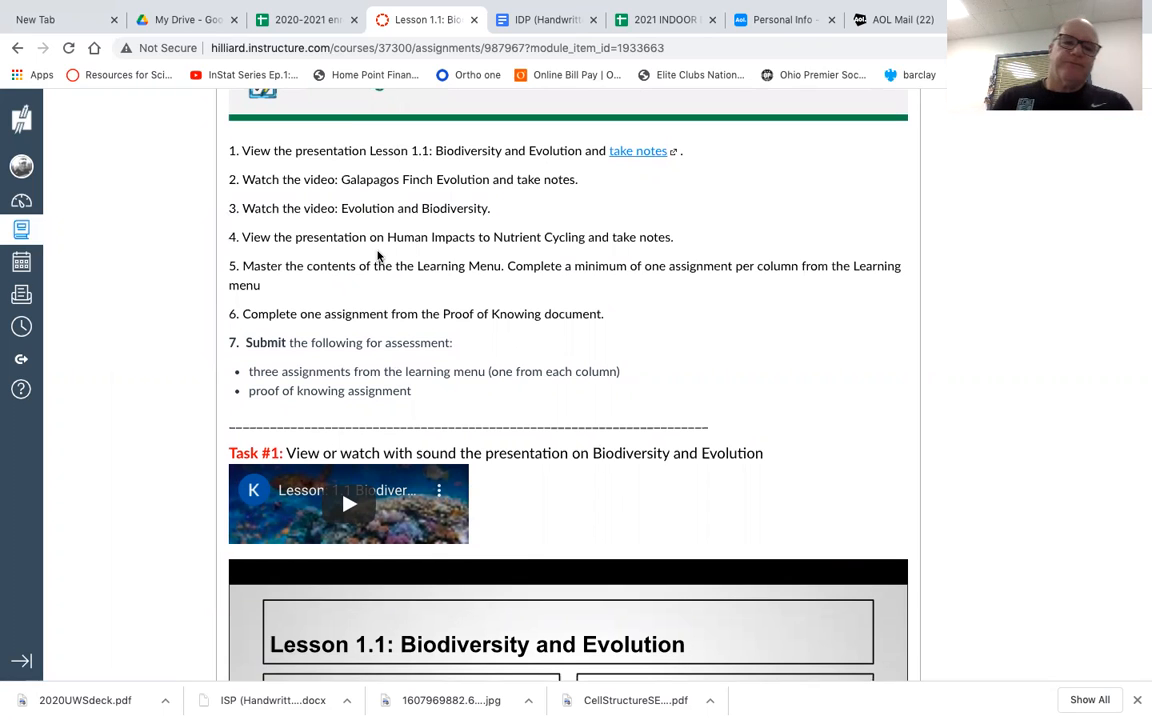
scroll("down", 3)
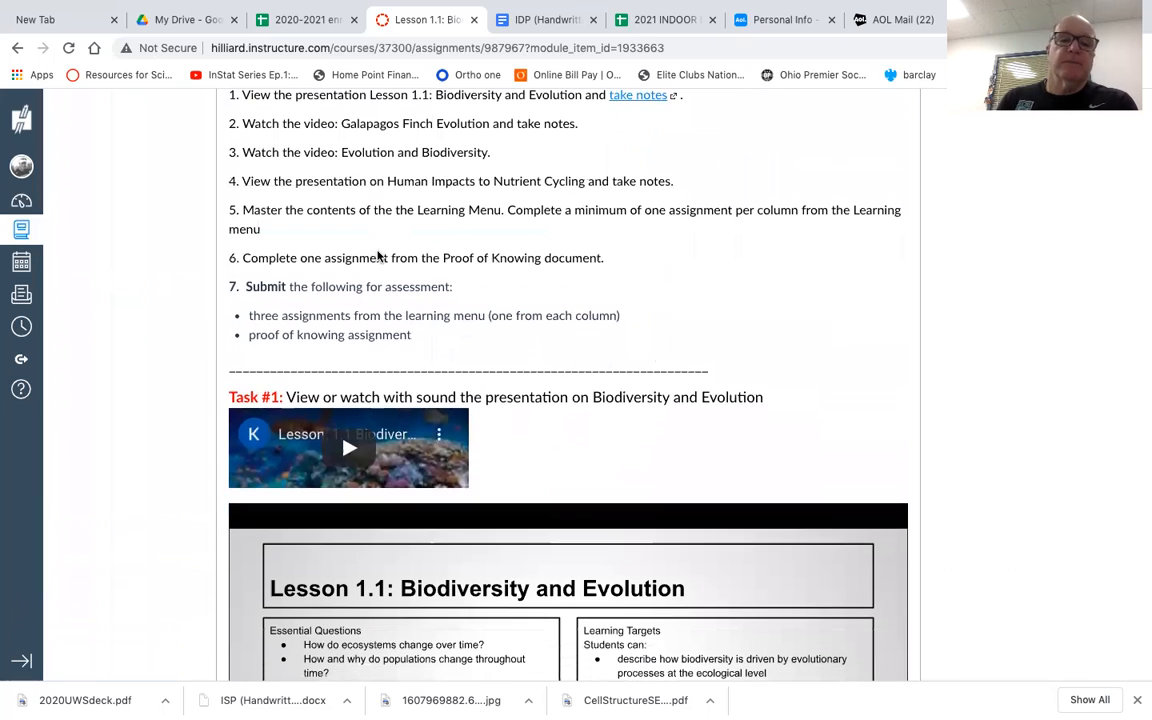
mouse_move(394, 222)
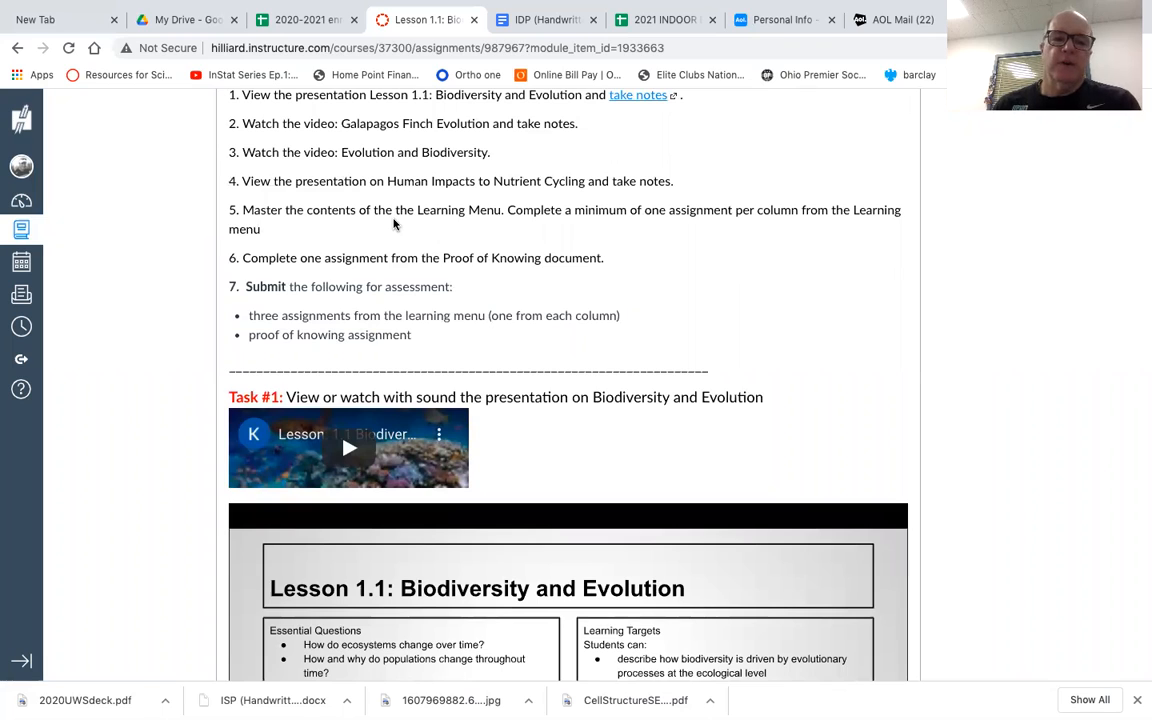
mouse_move(491, 279)
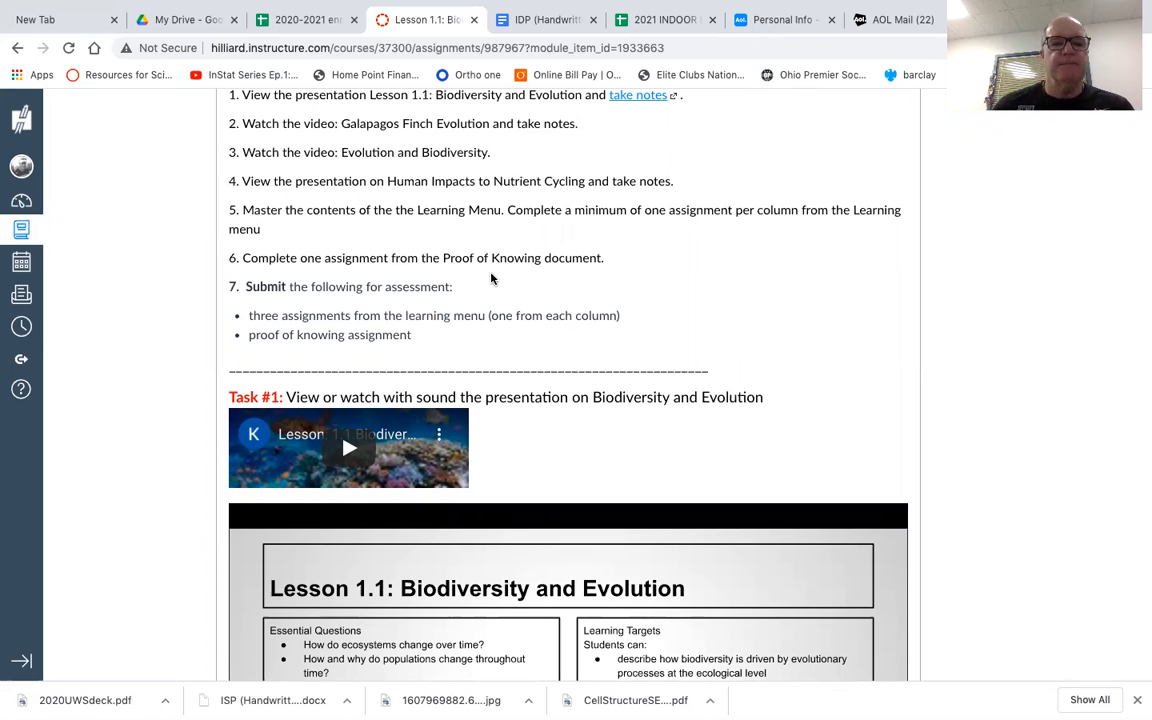
mouse_move(458, 338)
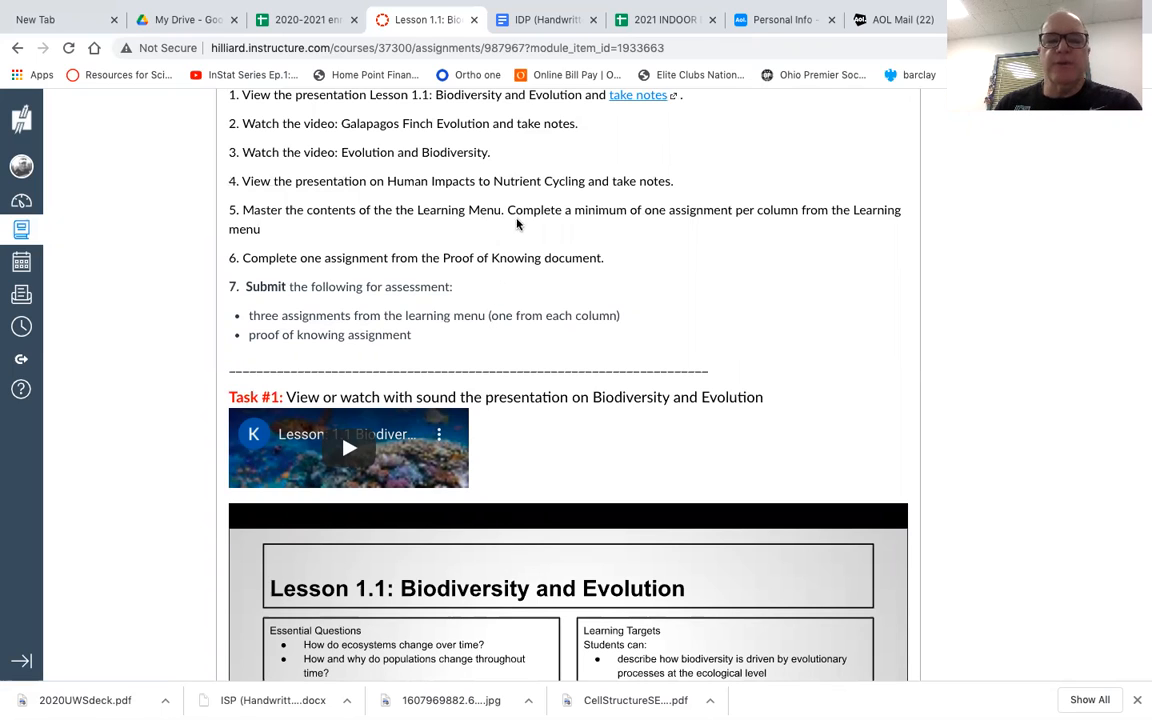
mouse_move(513, 270)
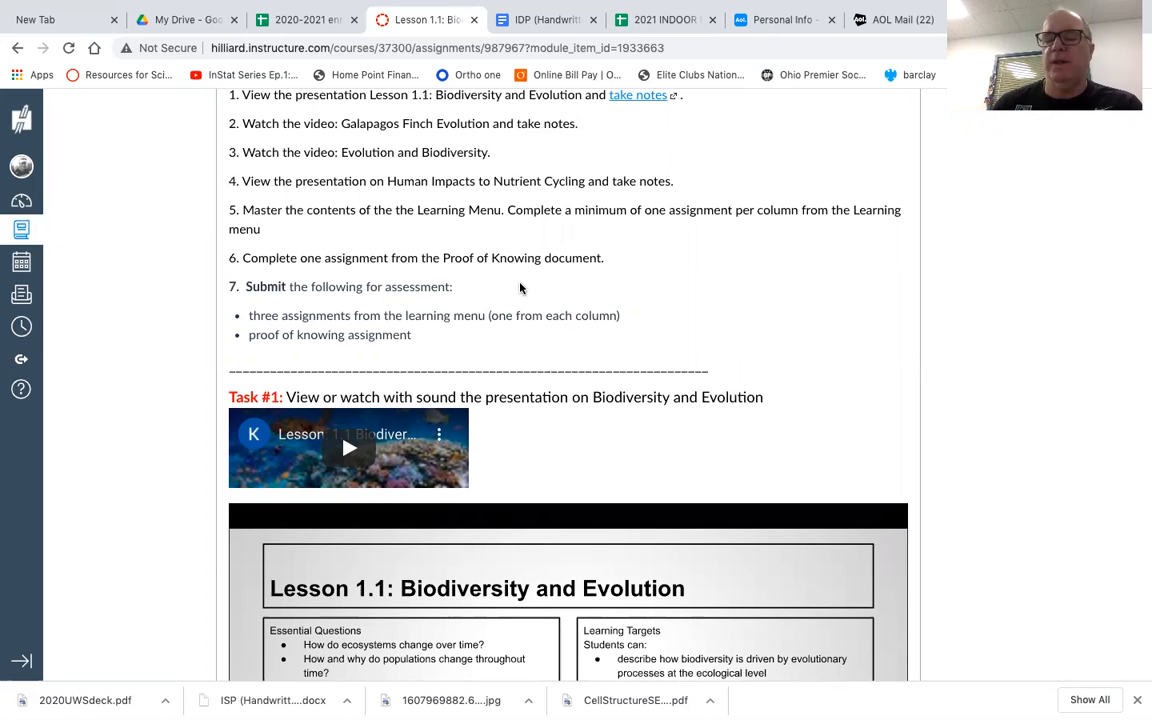
scroll("down", 3)
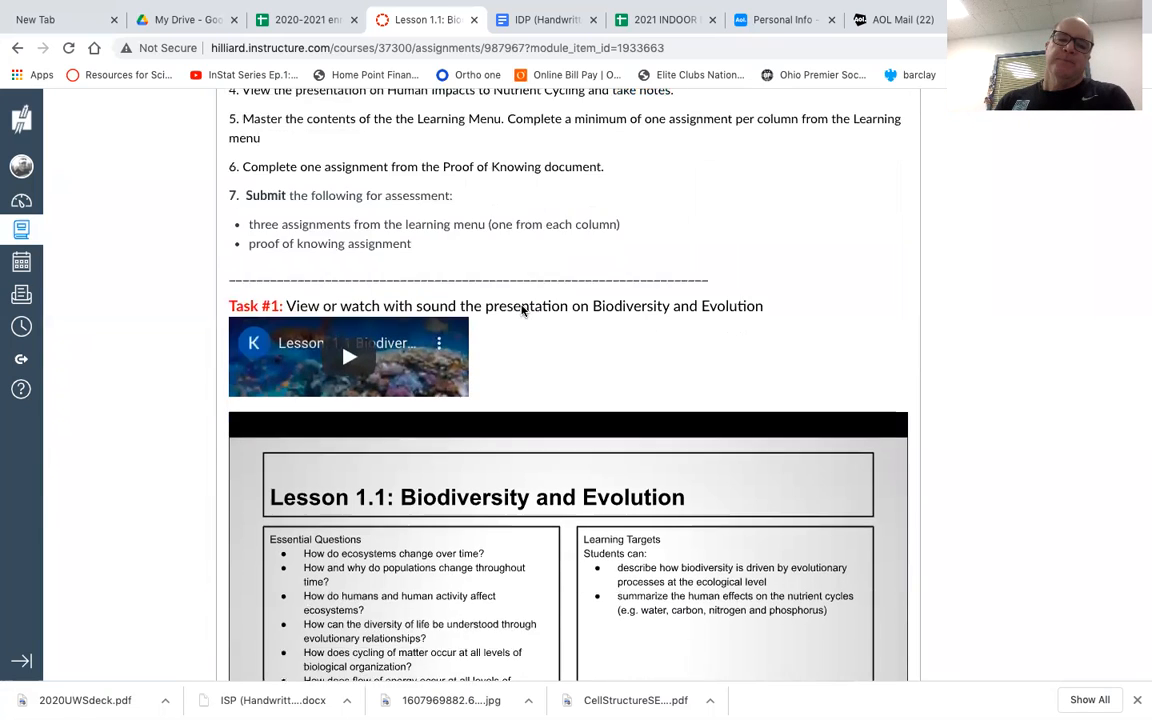
scroll("down", 3)
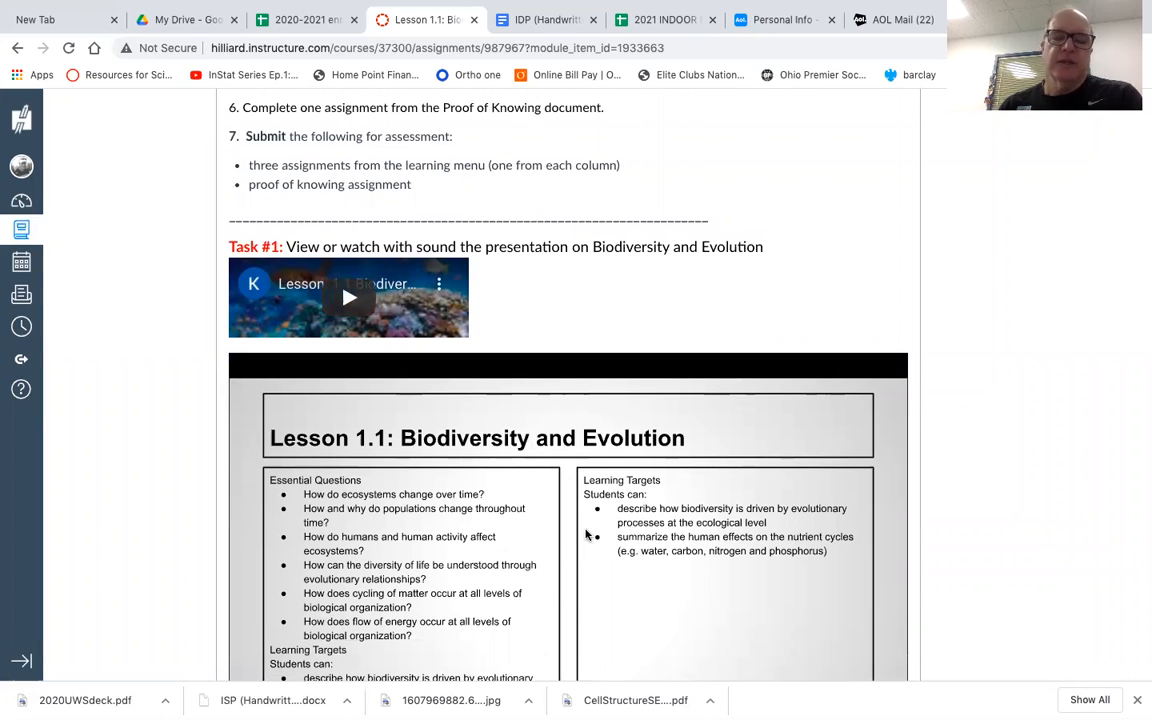
scroll("down", 3)
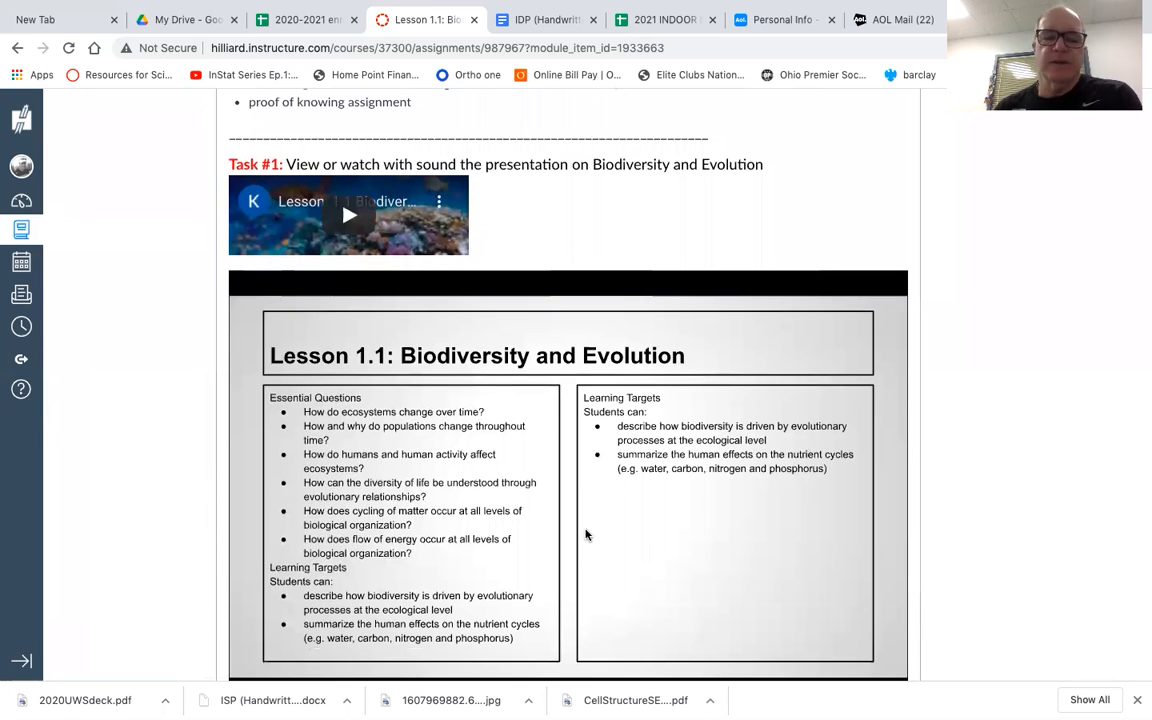
mouse_move(461, 280)
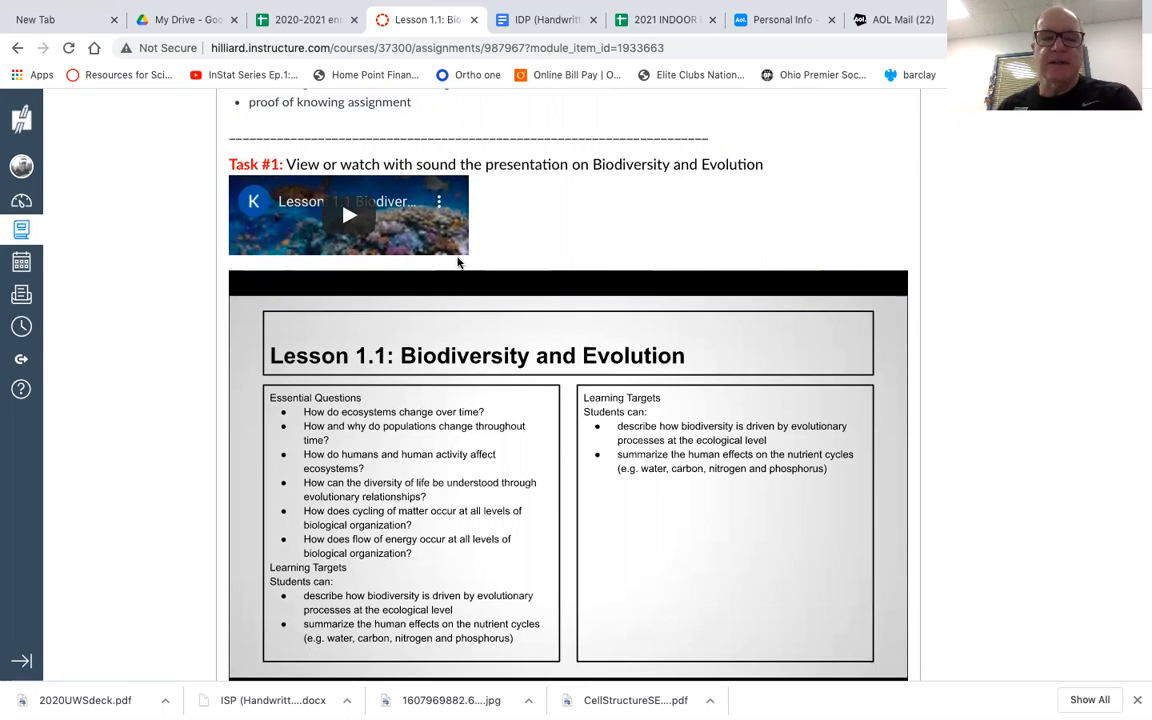
scroll("down", 3)
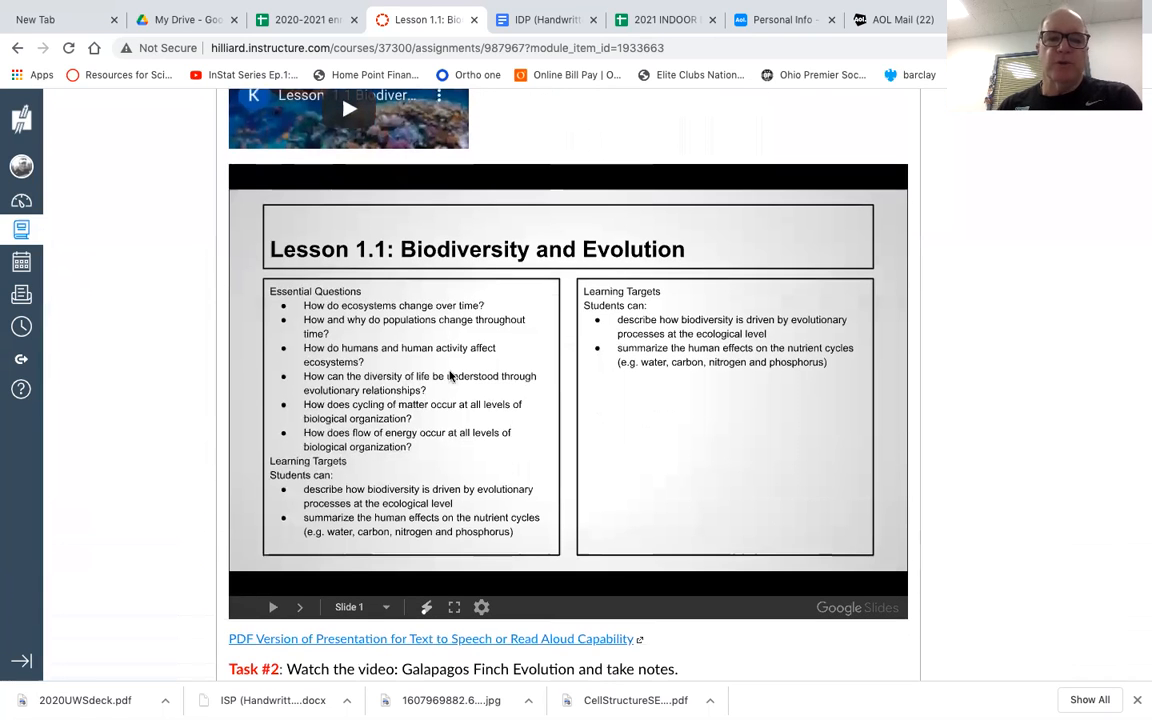
scroll("down", 3)
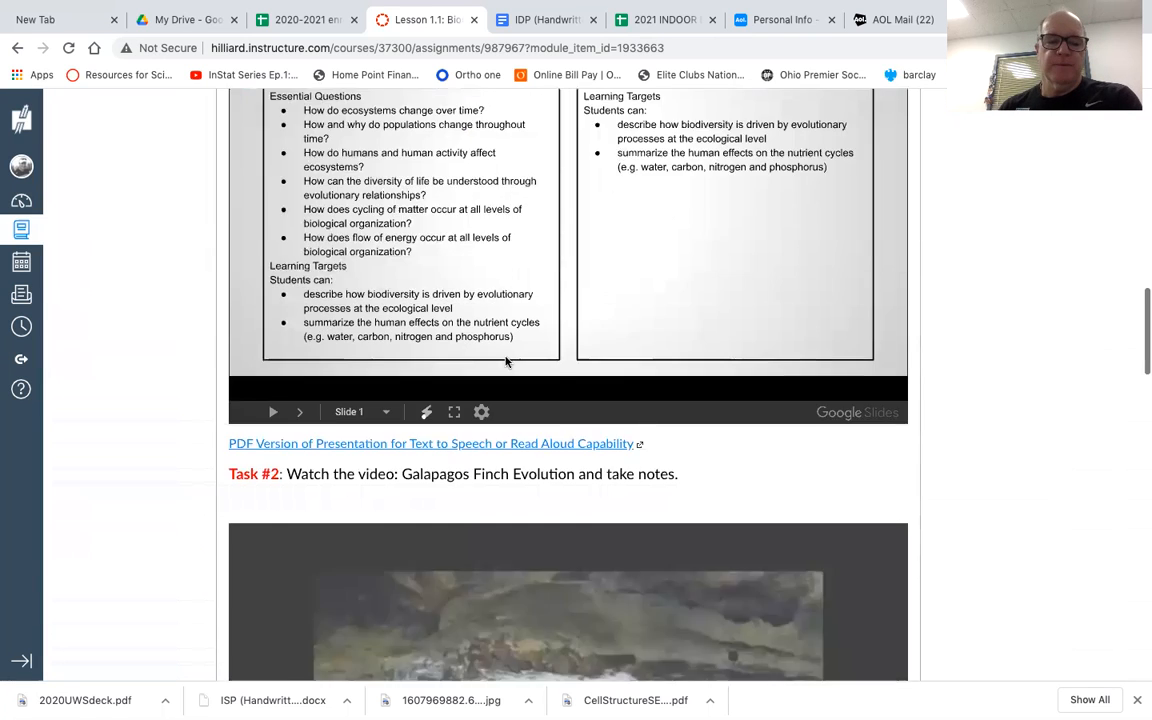
scroll("down", 3)
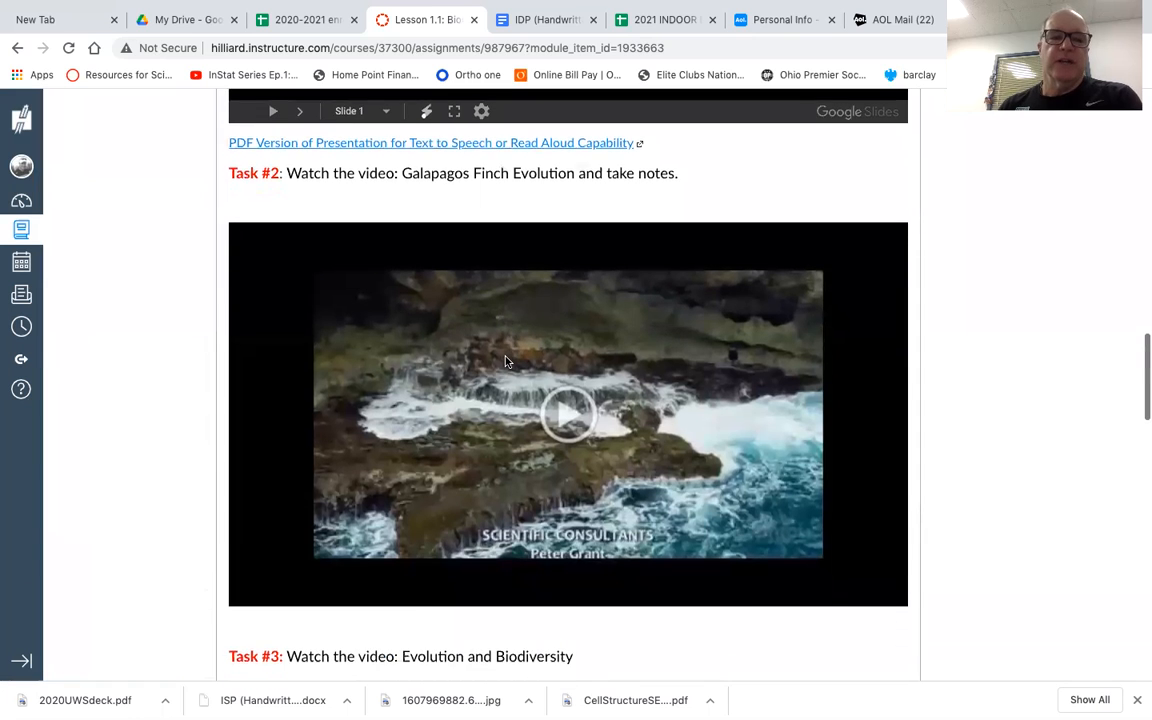
scroll("down", 3)
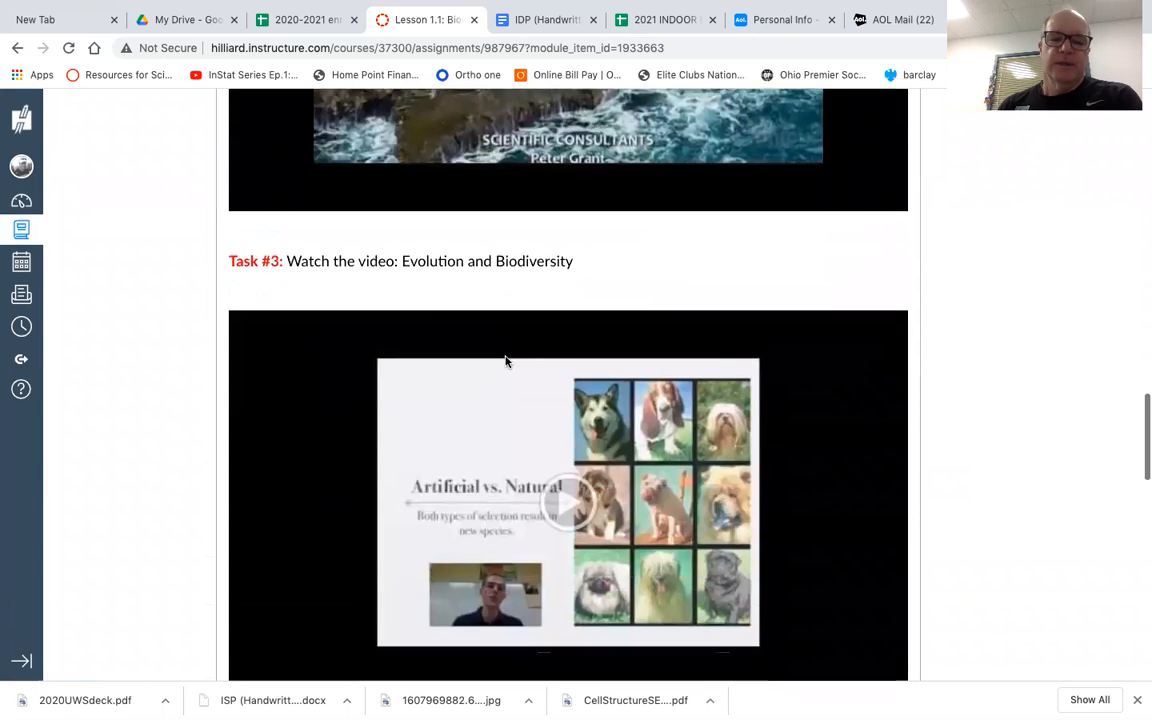
scroll("down", 3)
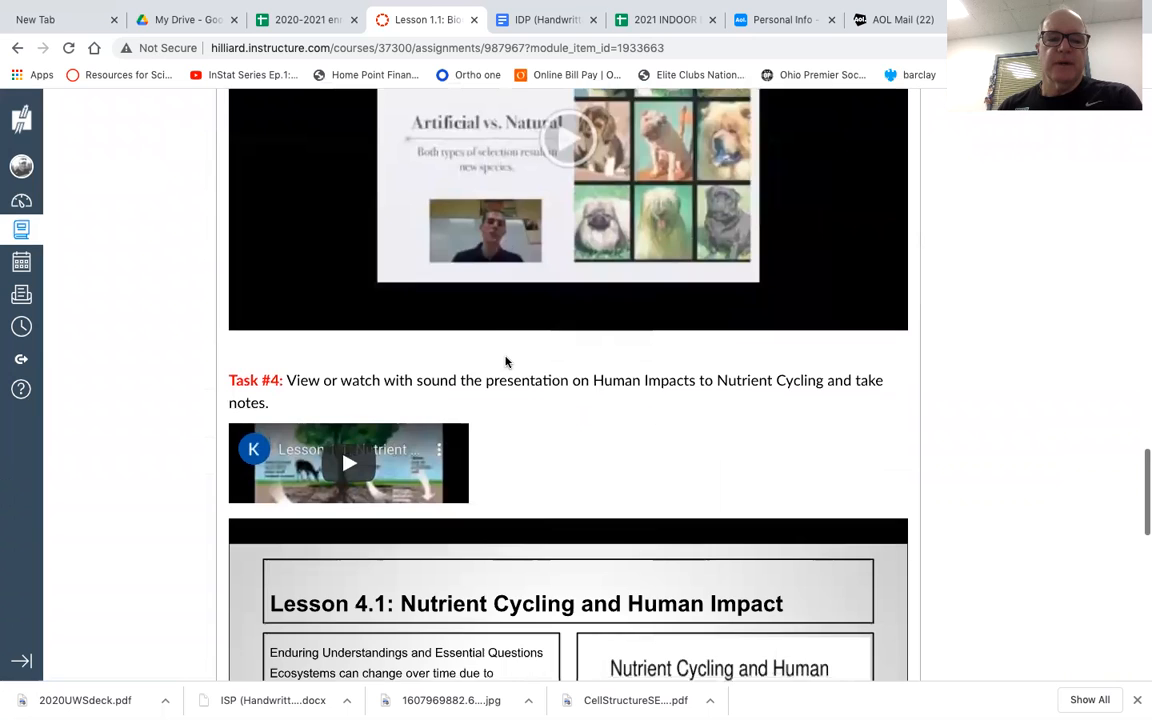
scroll("down", 3)
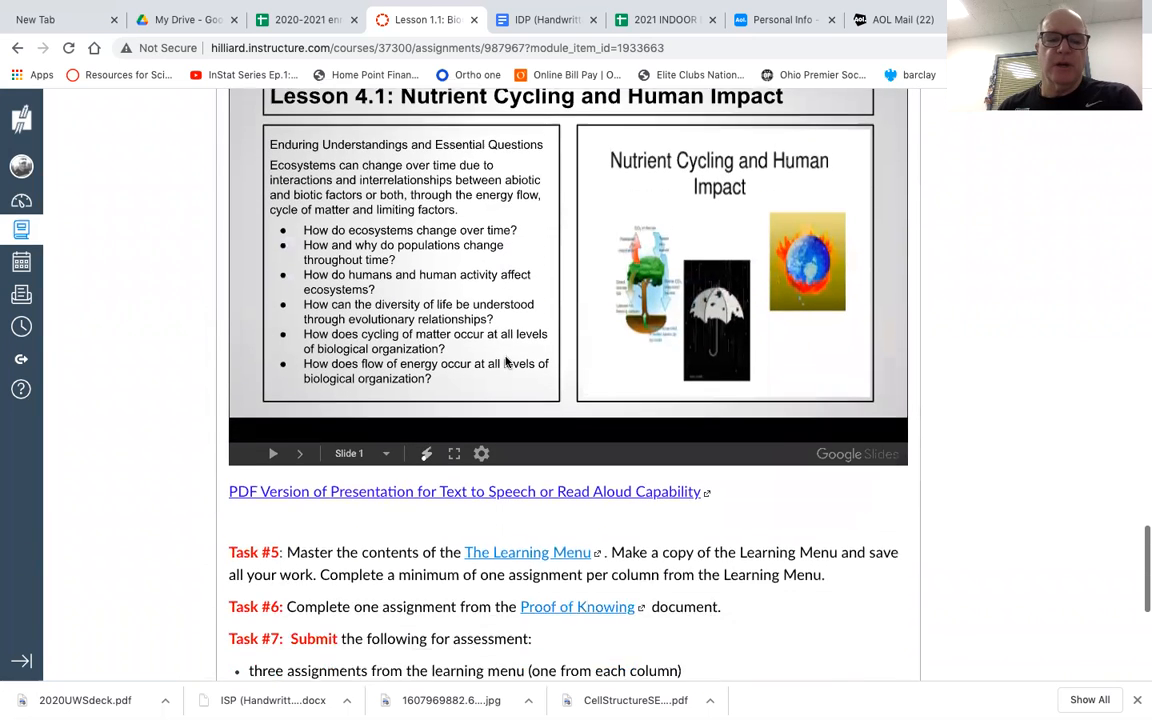
scroll("down", 3)
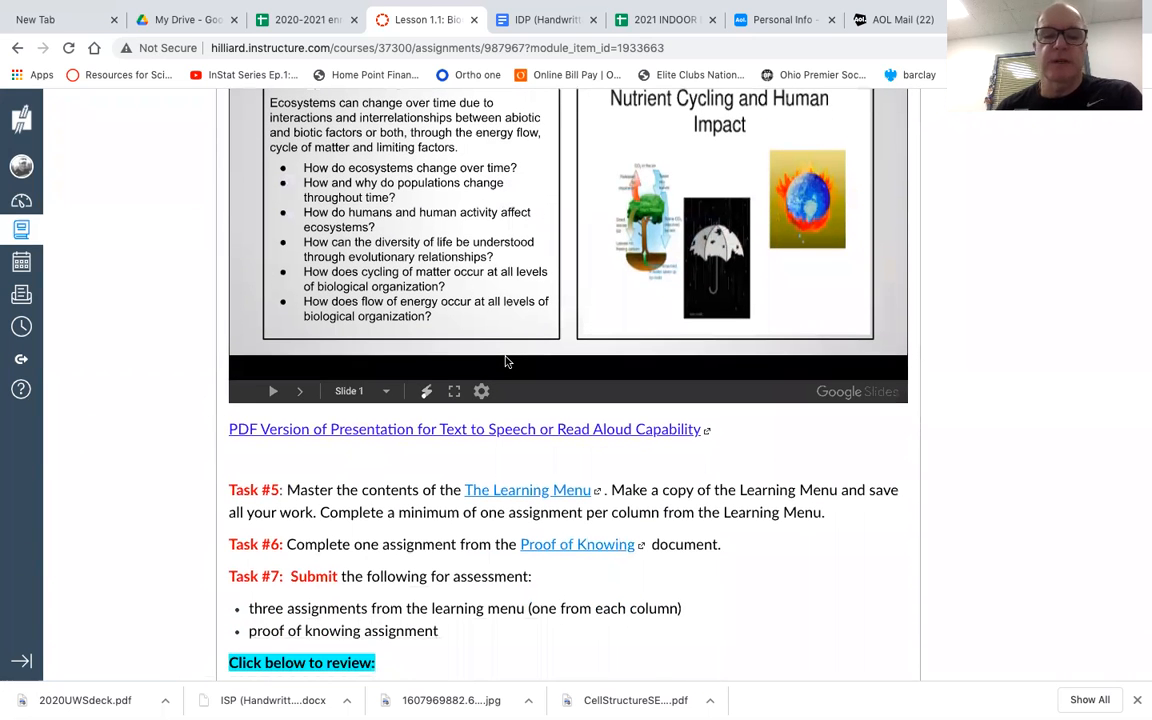
scroll("down", 3)
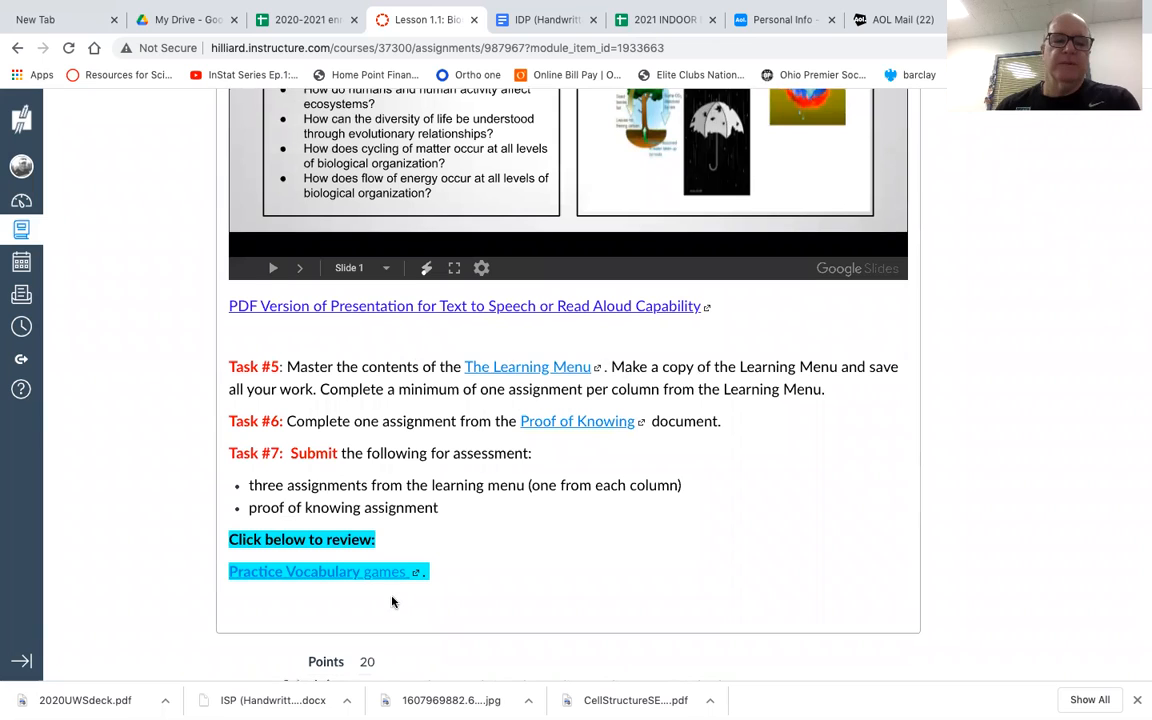
mouse_move(197, 586)
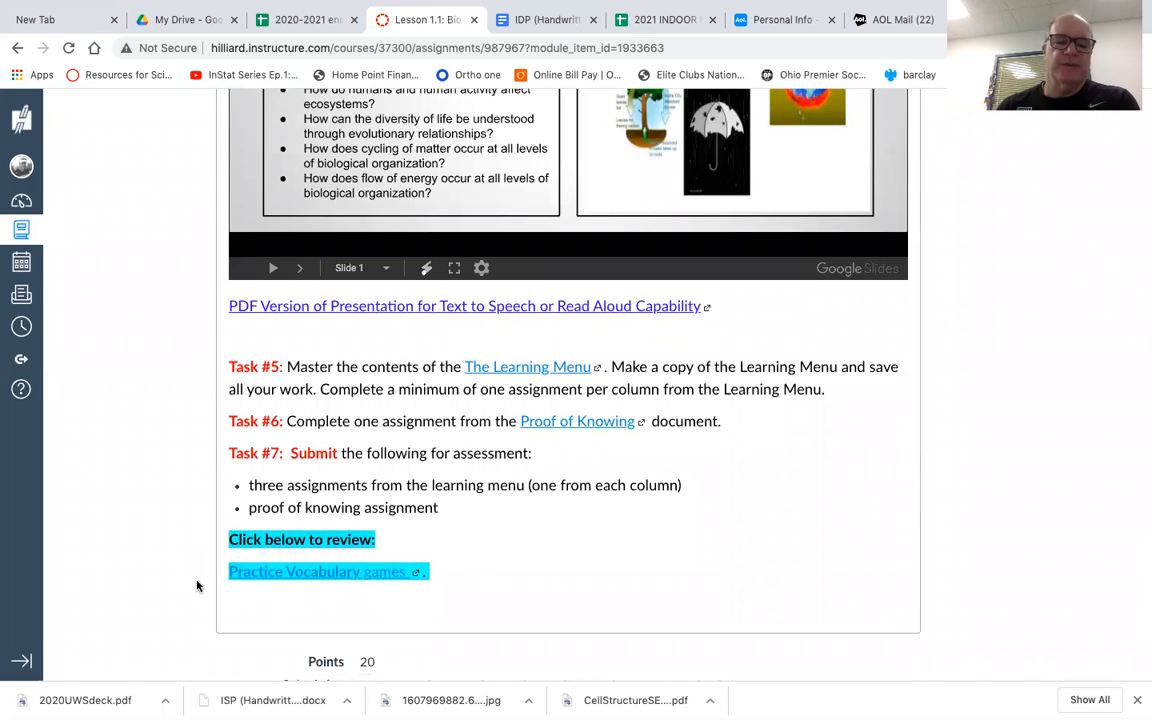
mouse_move(477, 597)
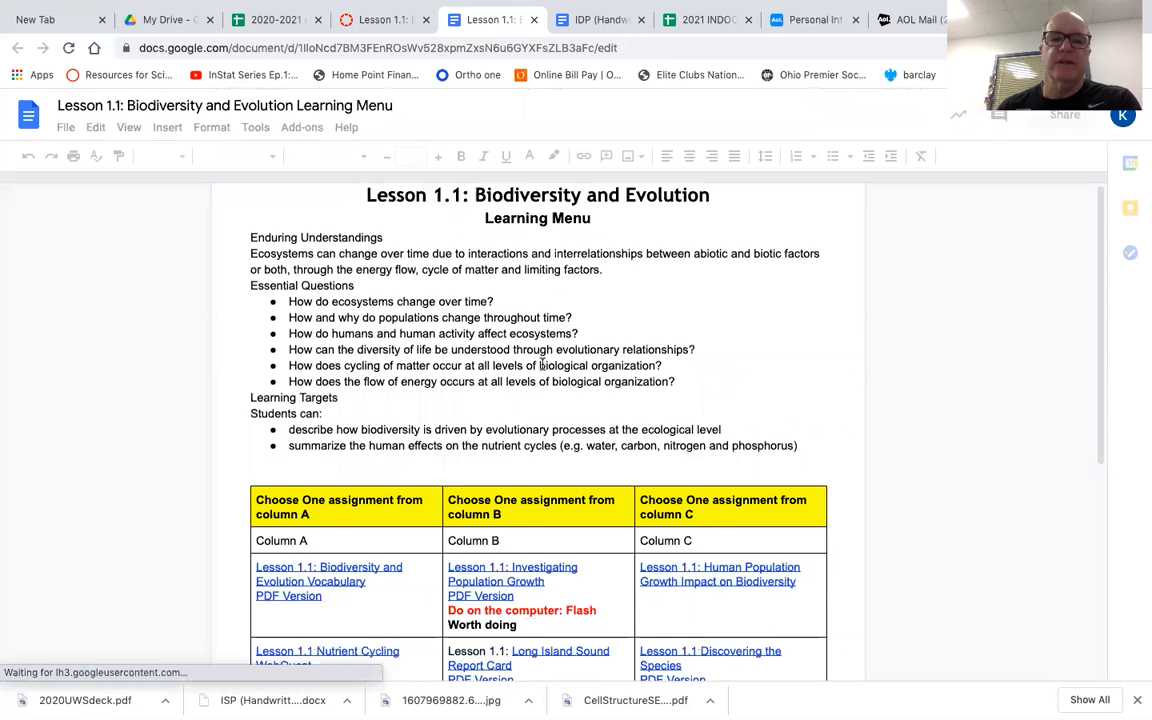
- Review the Lesson 1.1 Learning Menu's column A, B and C assignment table in Google Docs
scroll("down", 3)
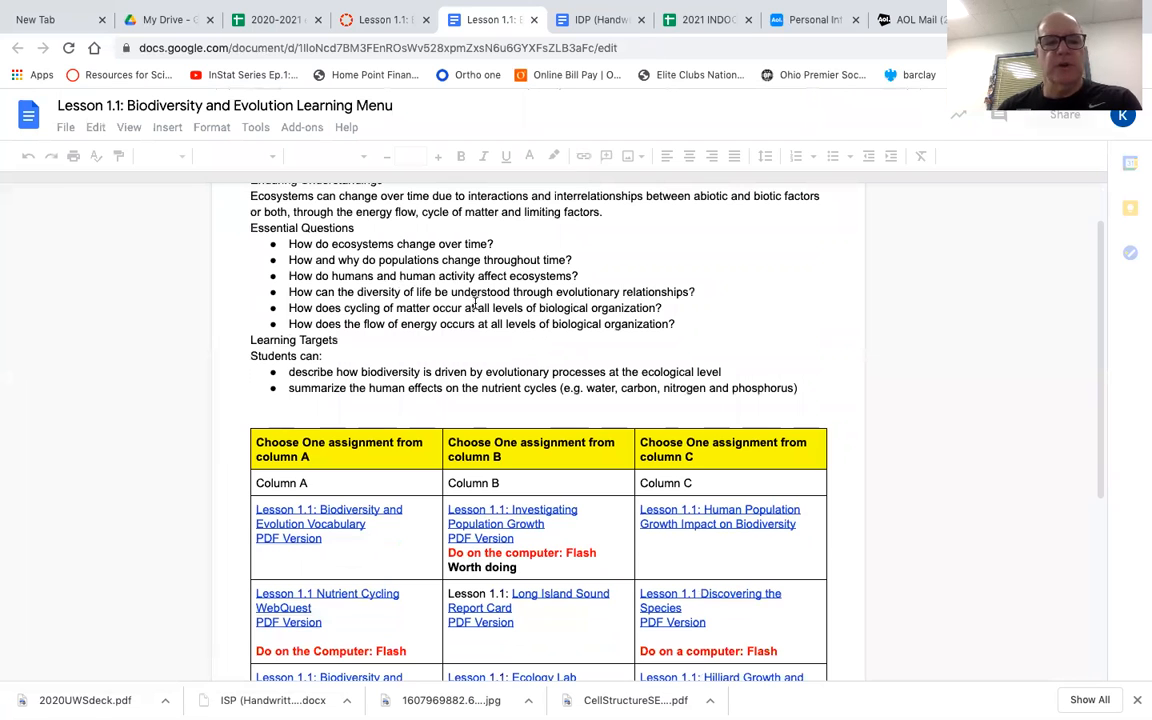
scroll("down", 3)
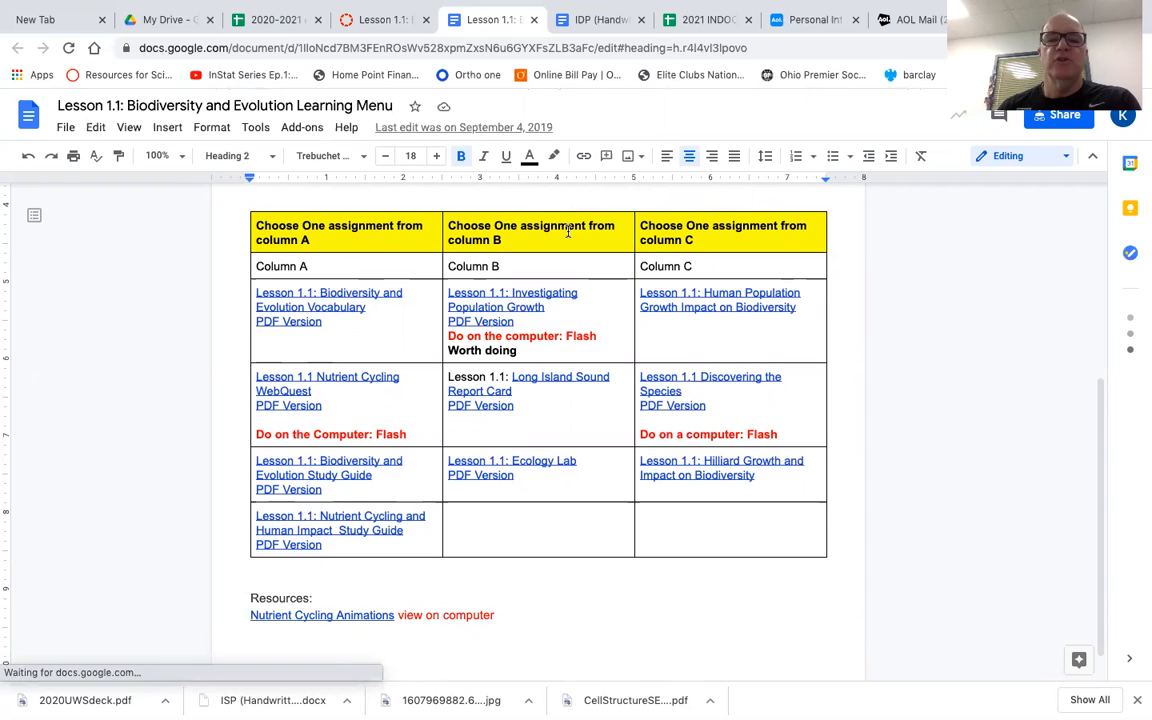
mouse_move(731, 260)
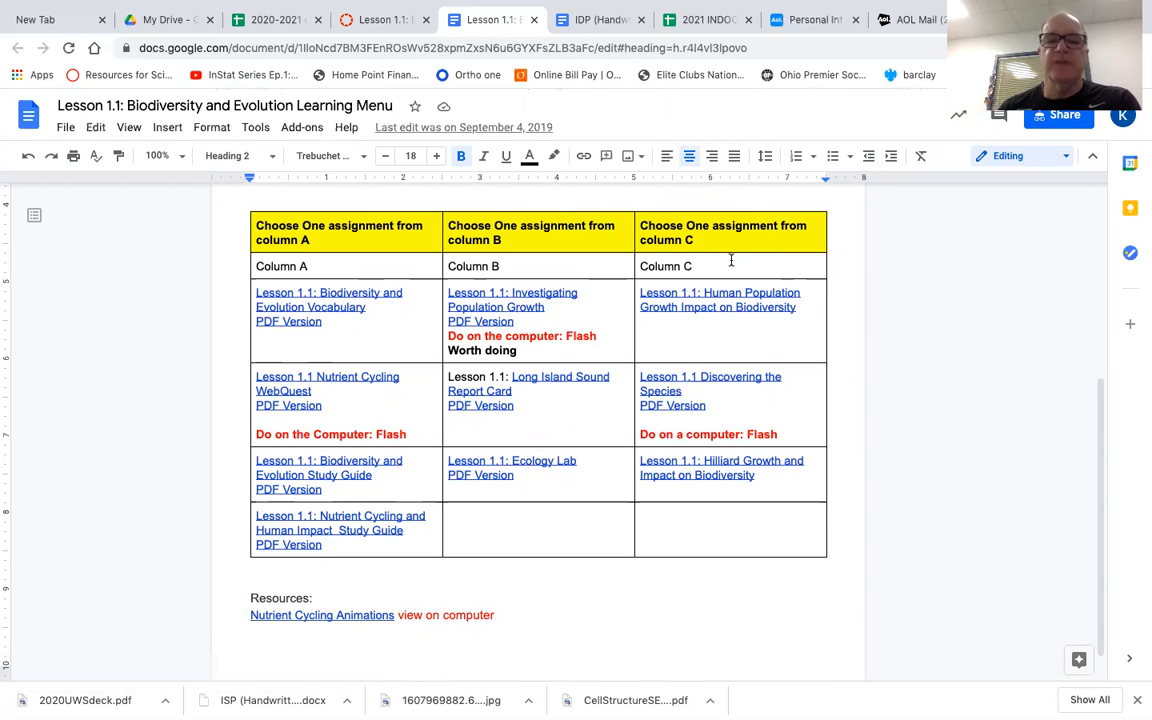
mouse_move(711, 452)
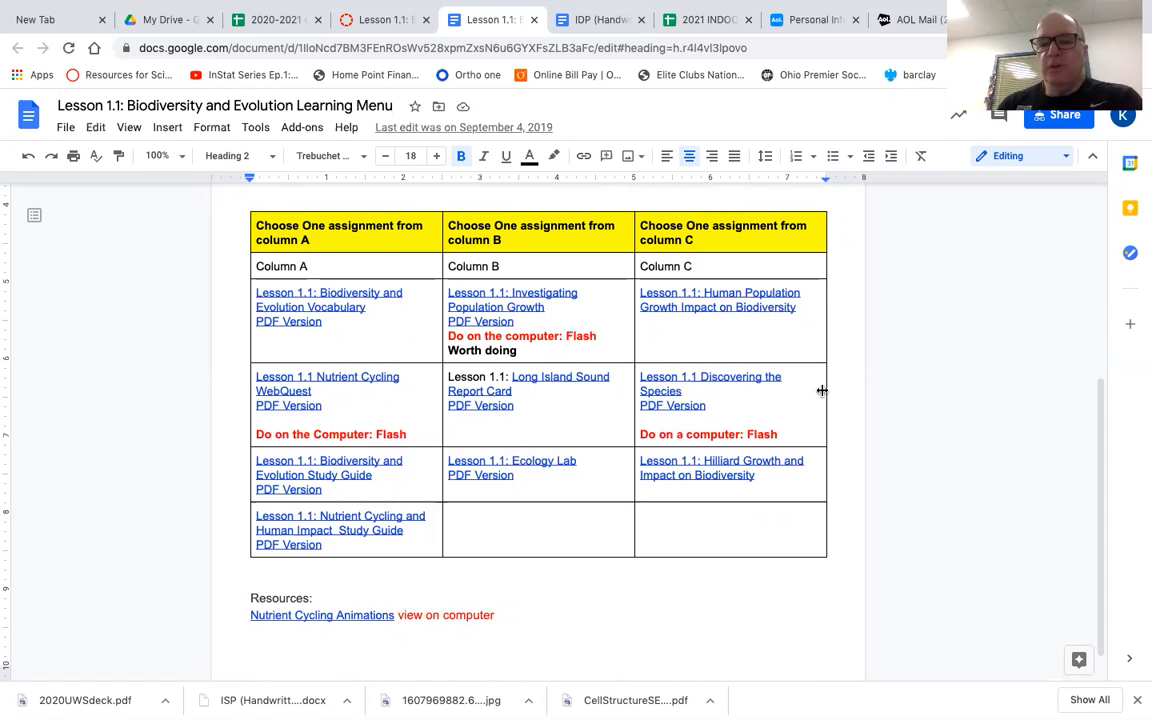
mouse_move(808, 396)
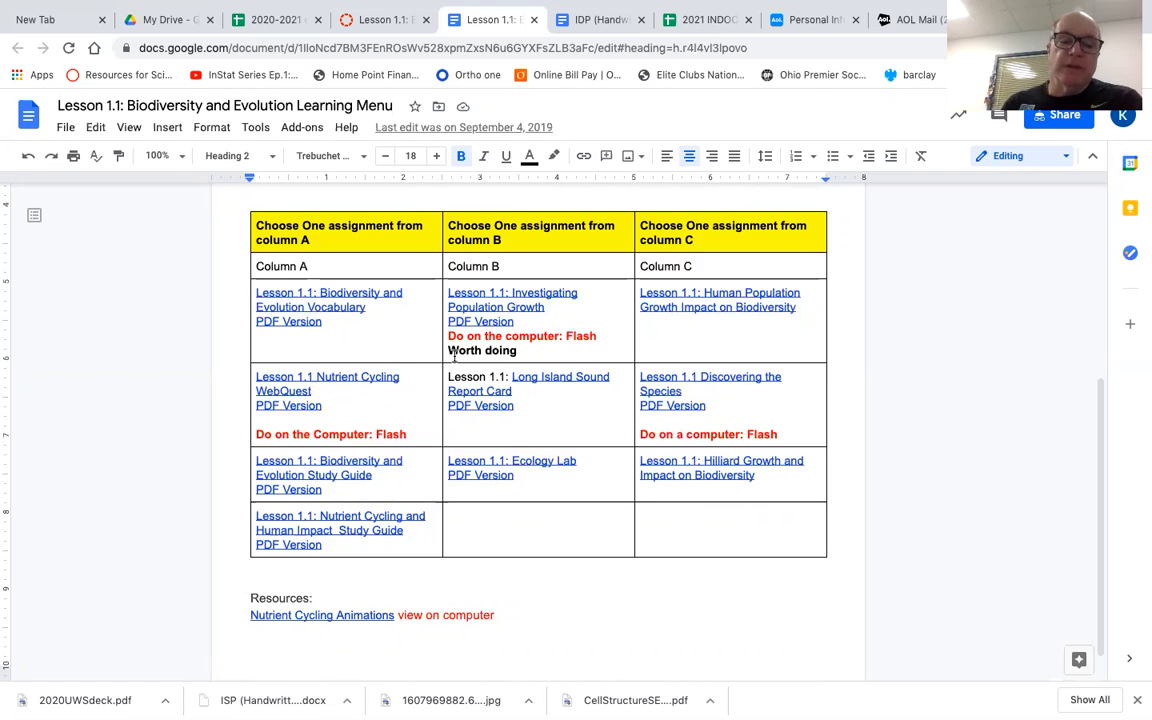
mouse_move(760, 407)
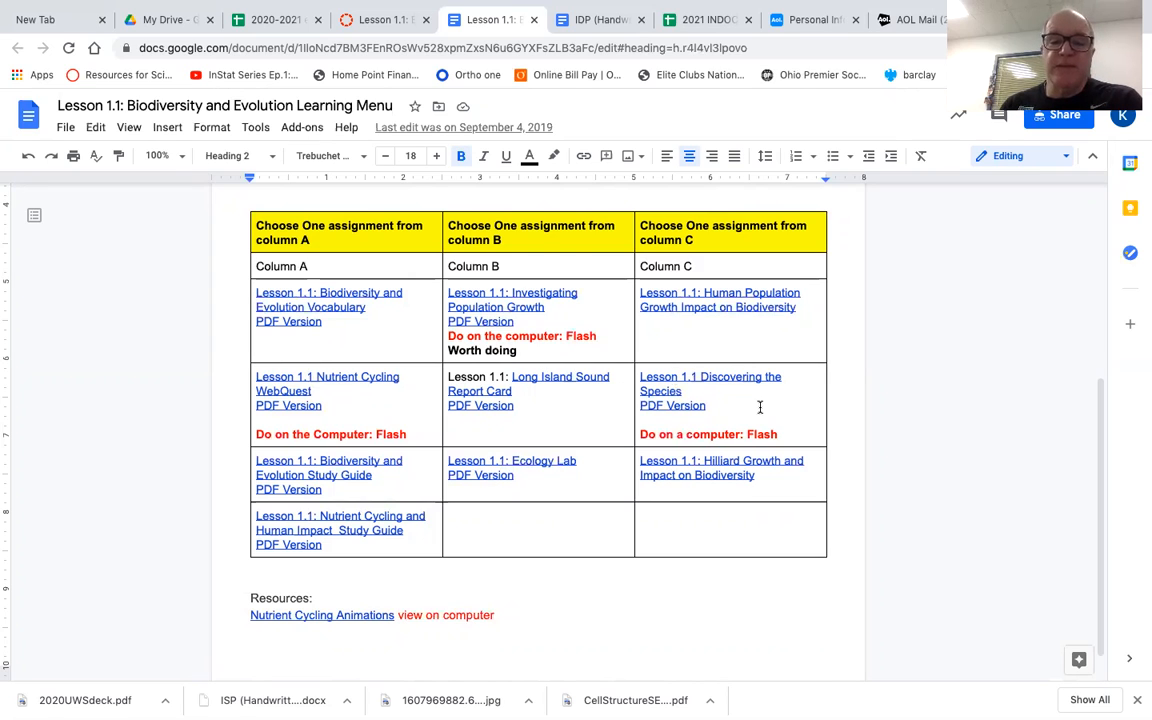
scroll("down", 3)
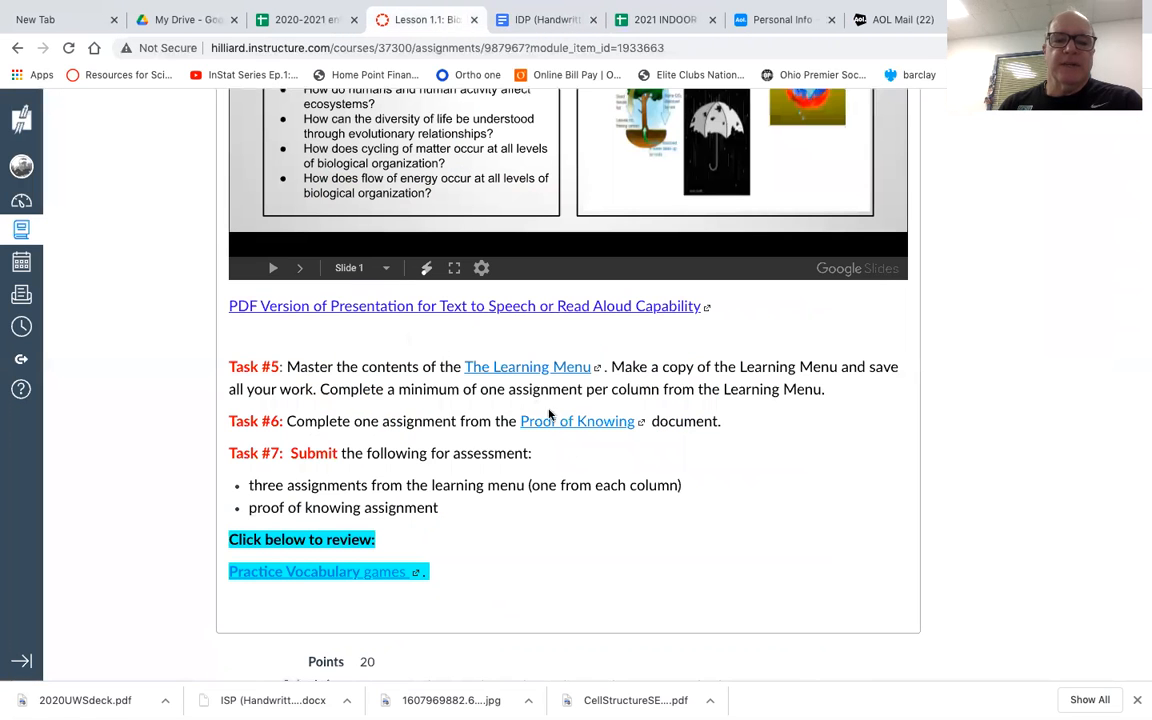
mouse_move(567, 421)
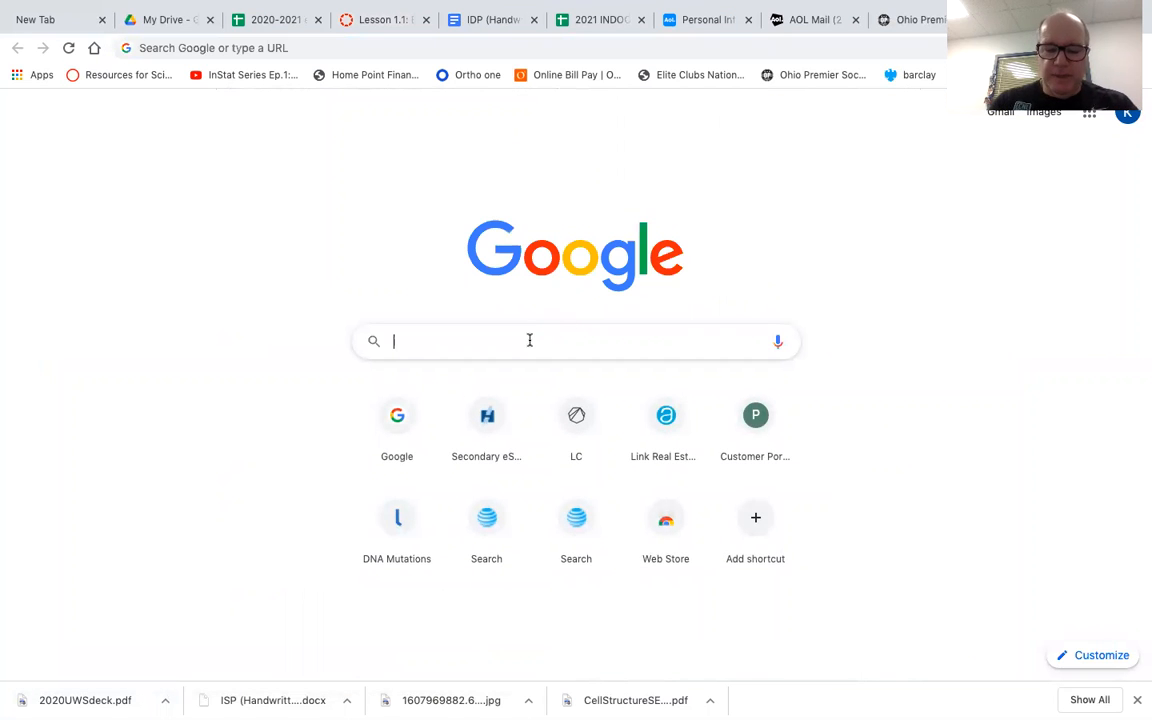
- Run a Google search for "how ecosystems change overtime"
type("how ecosystems chan")
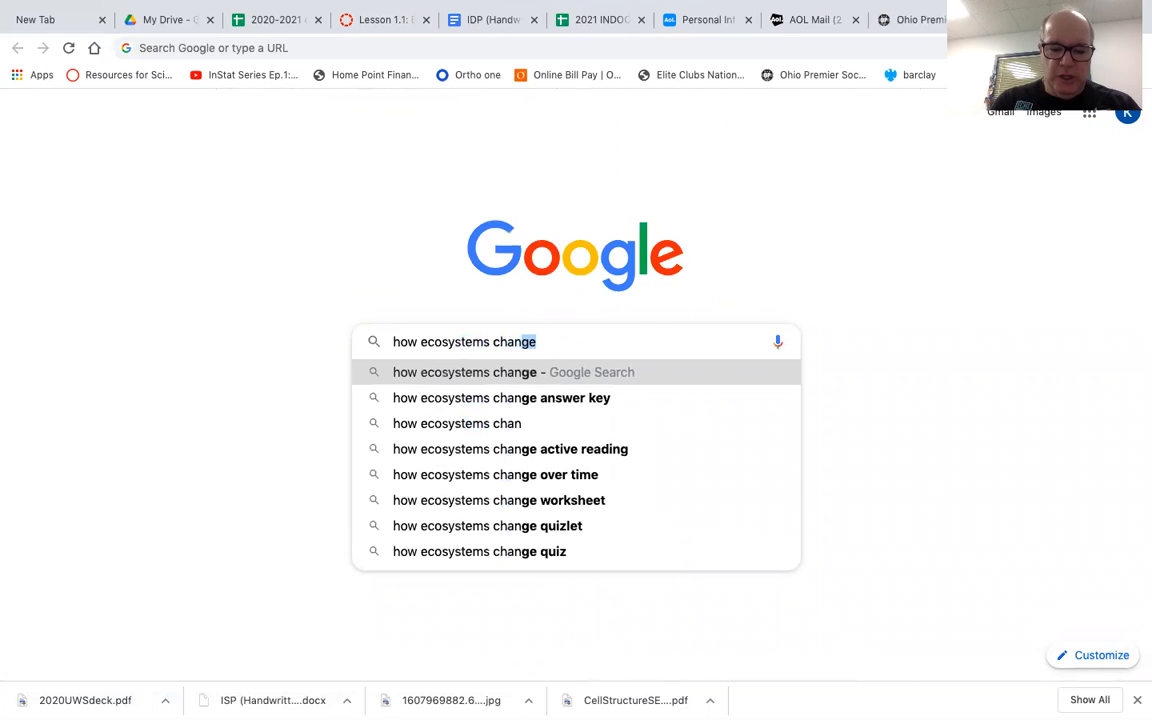
type("overtime")
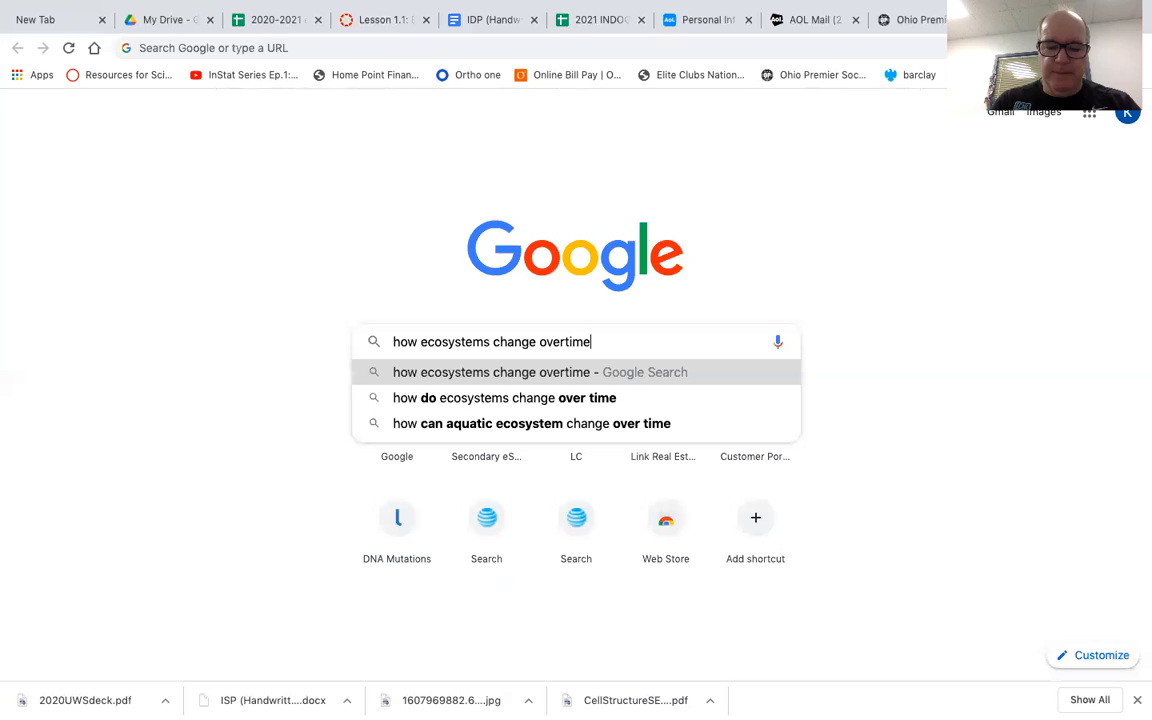
key("enter")
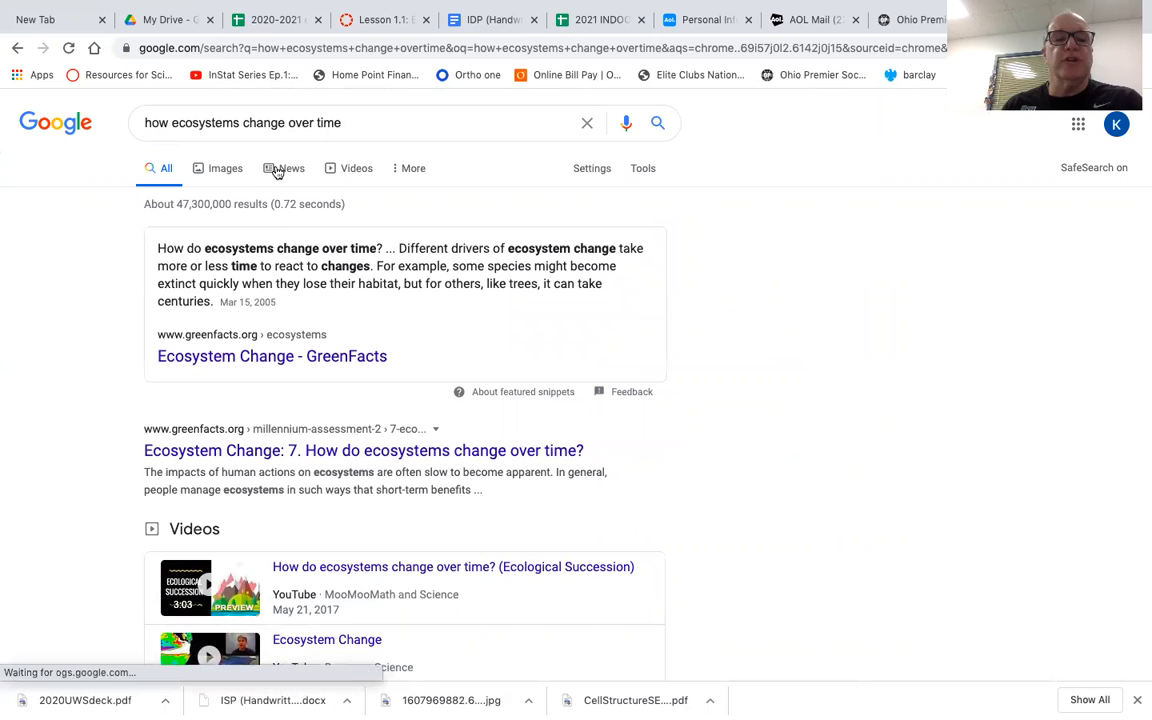
- Filter the ecosystem-change results to News articles, review them, and return to the Lesson 1.1 Canvas tab
left_click(281, 168)
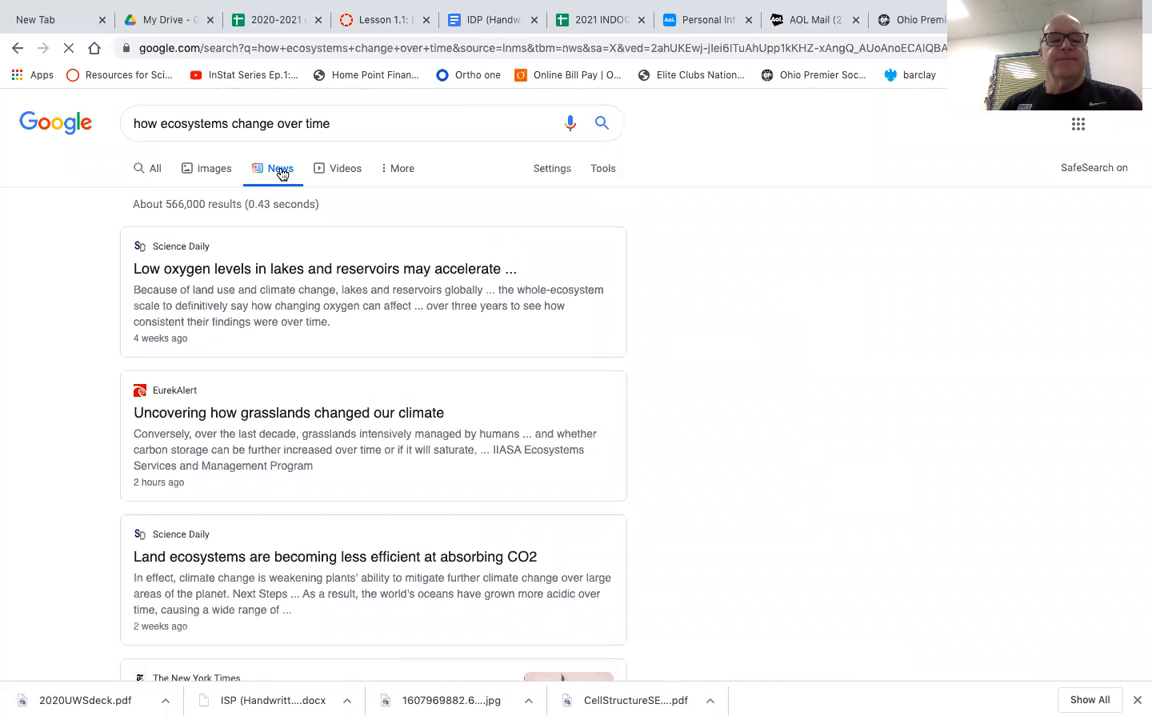
scroll("down", 3)
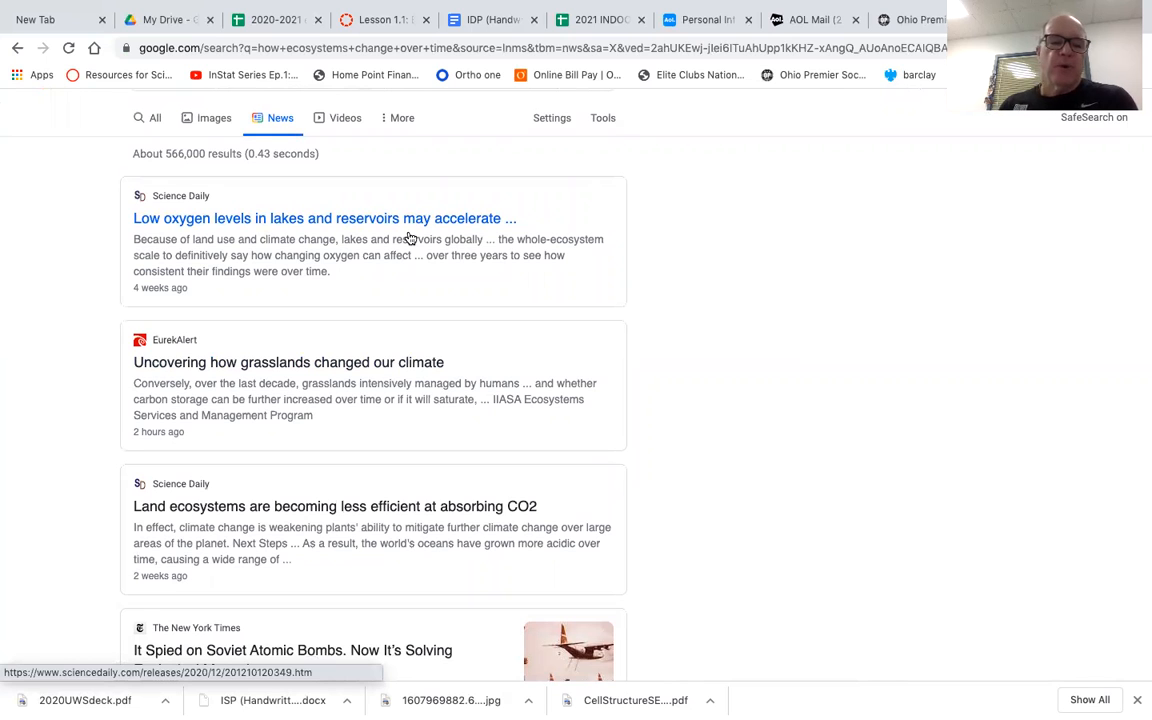
mouse_move(395, 362)
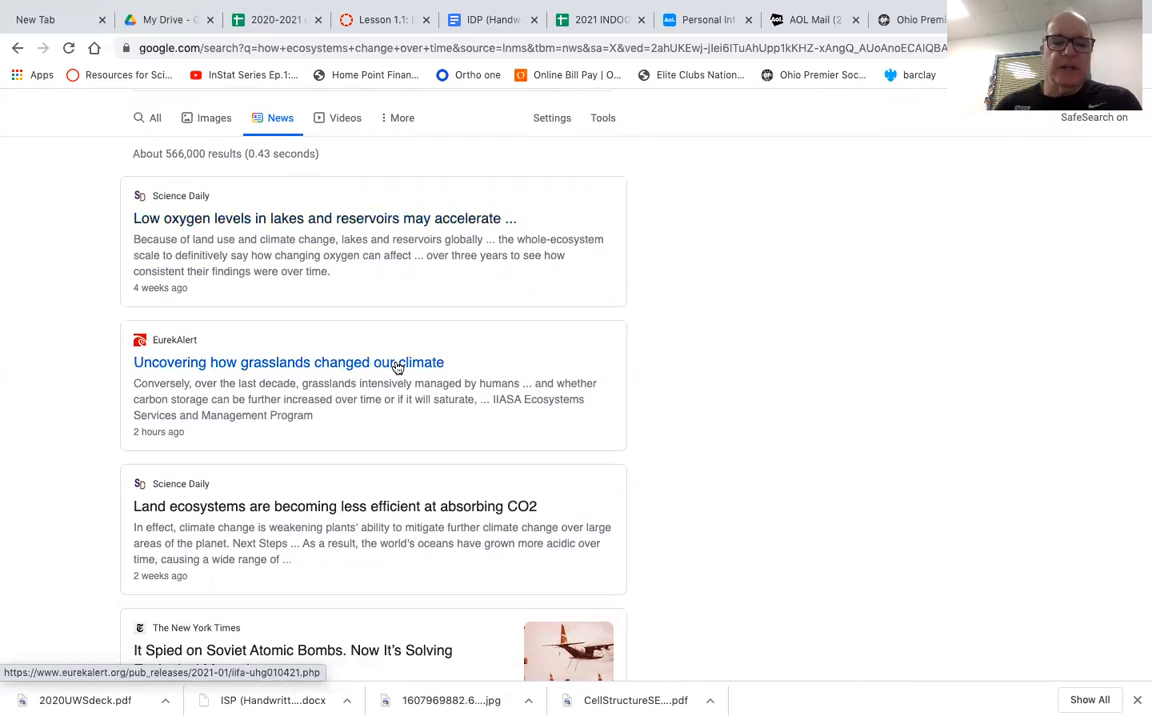
scroll("down", 3)
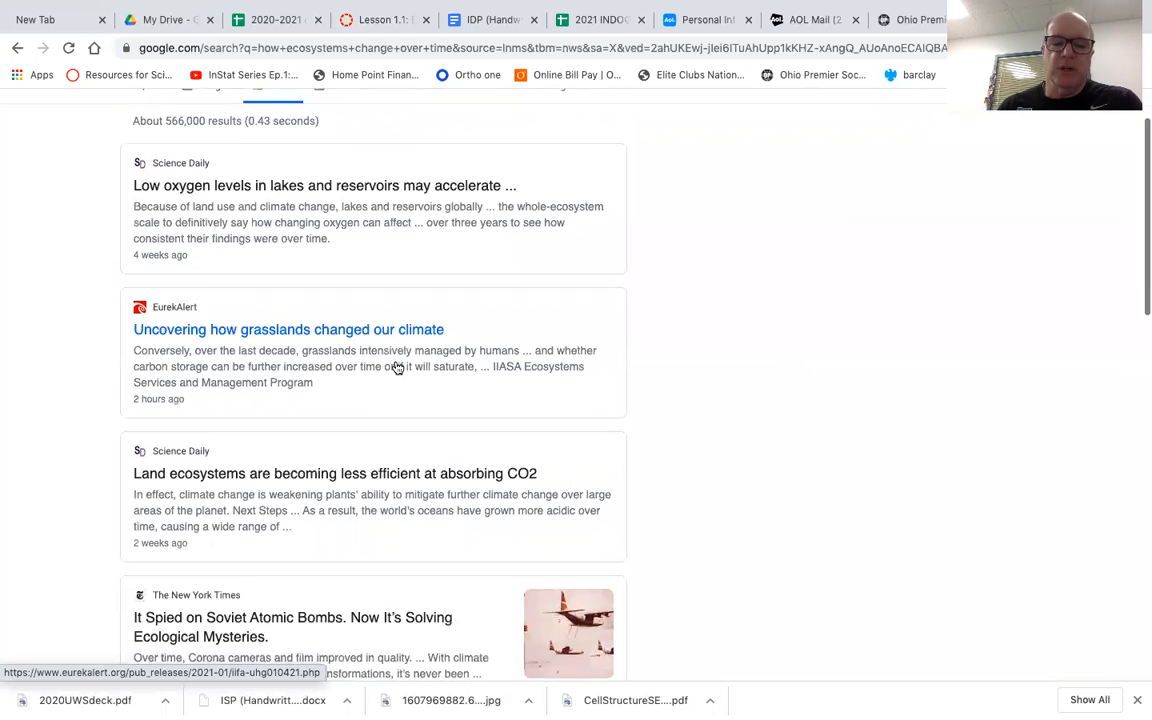
scroll("down", 3)
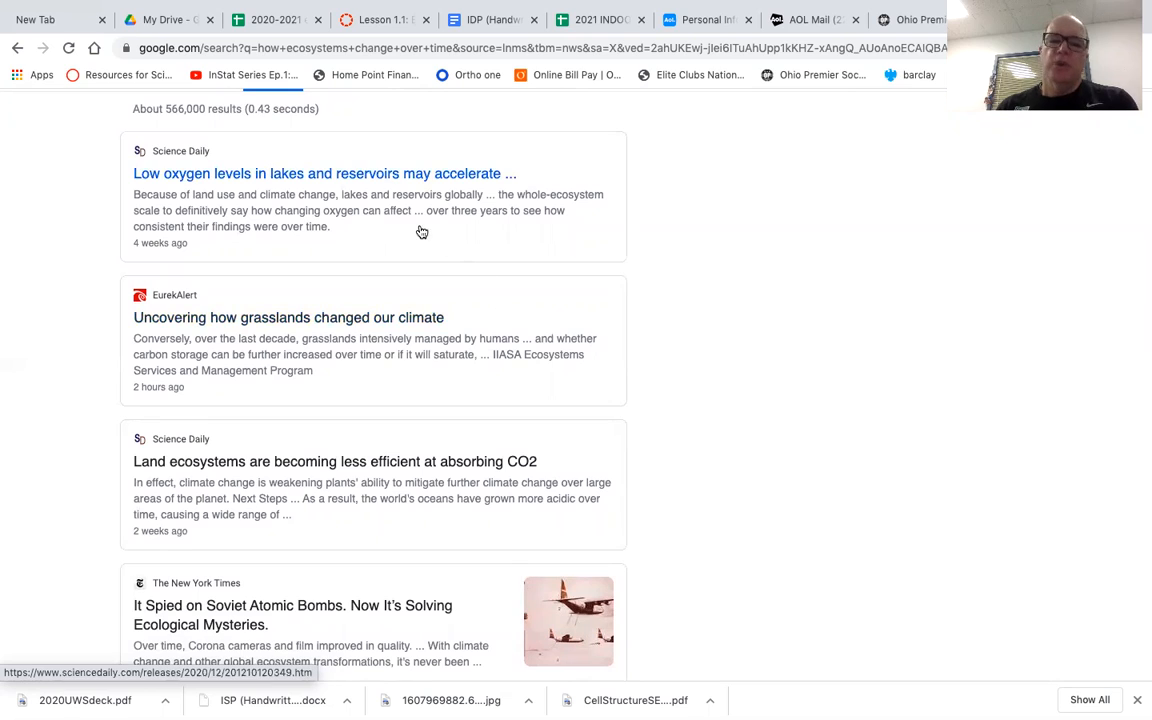
mouse_move(449, 225)
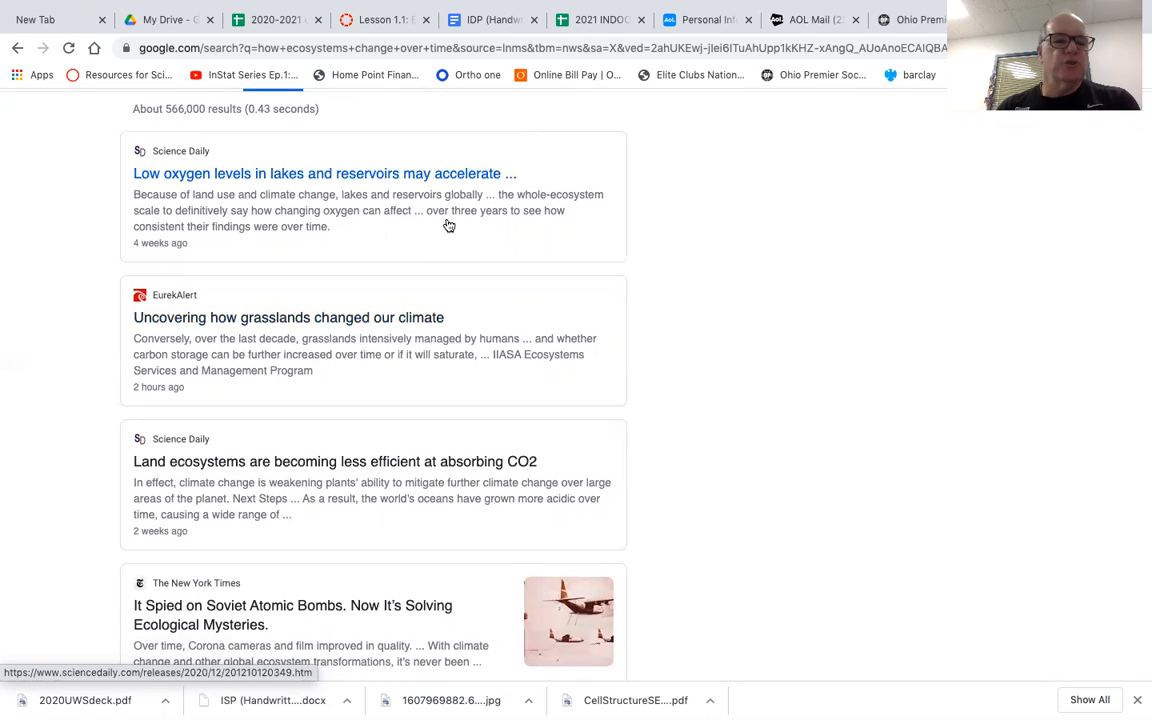
mouse_move(505, 185)
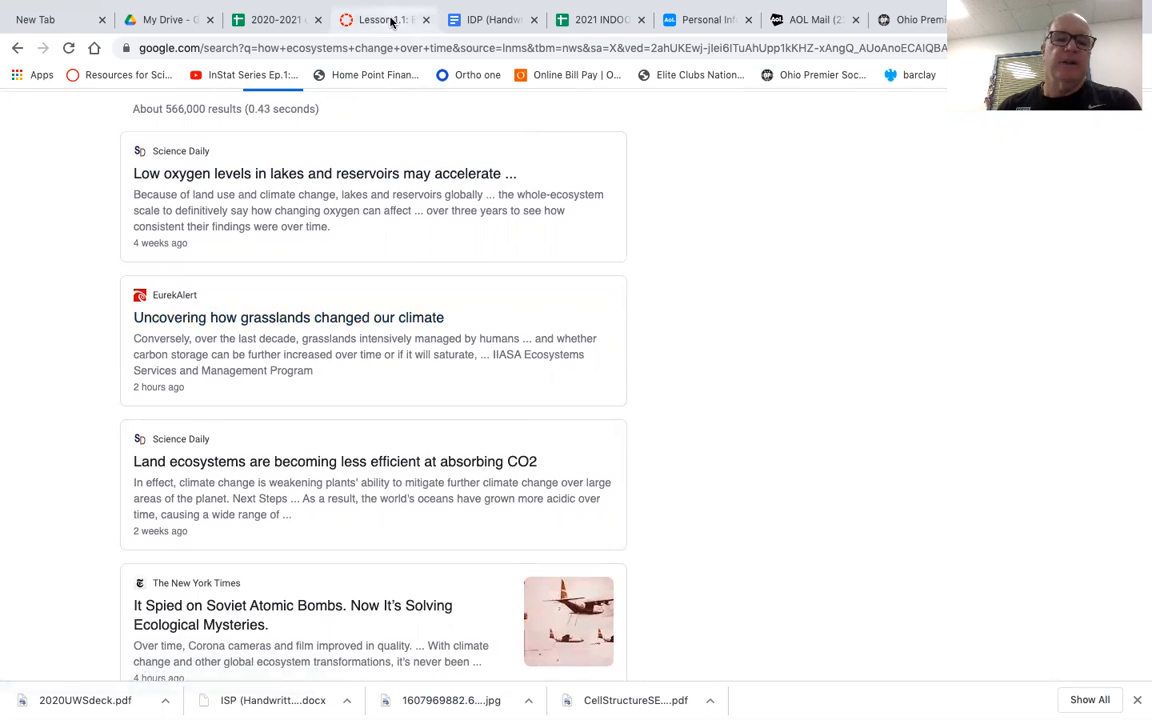
mouse_move(385, 19)
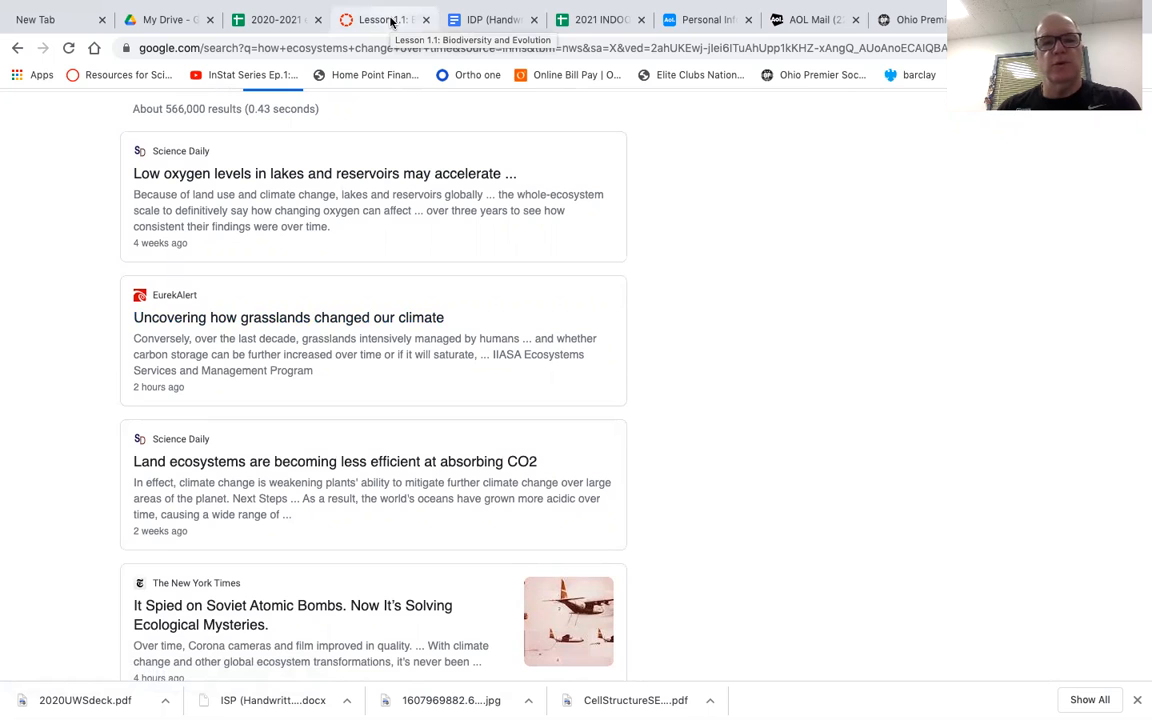
left_click(380, 19)
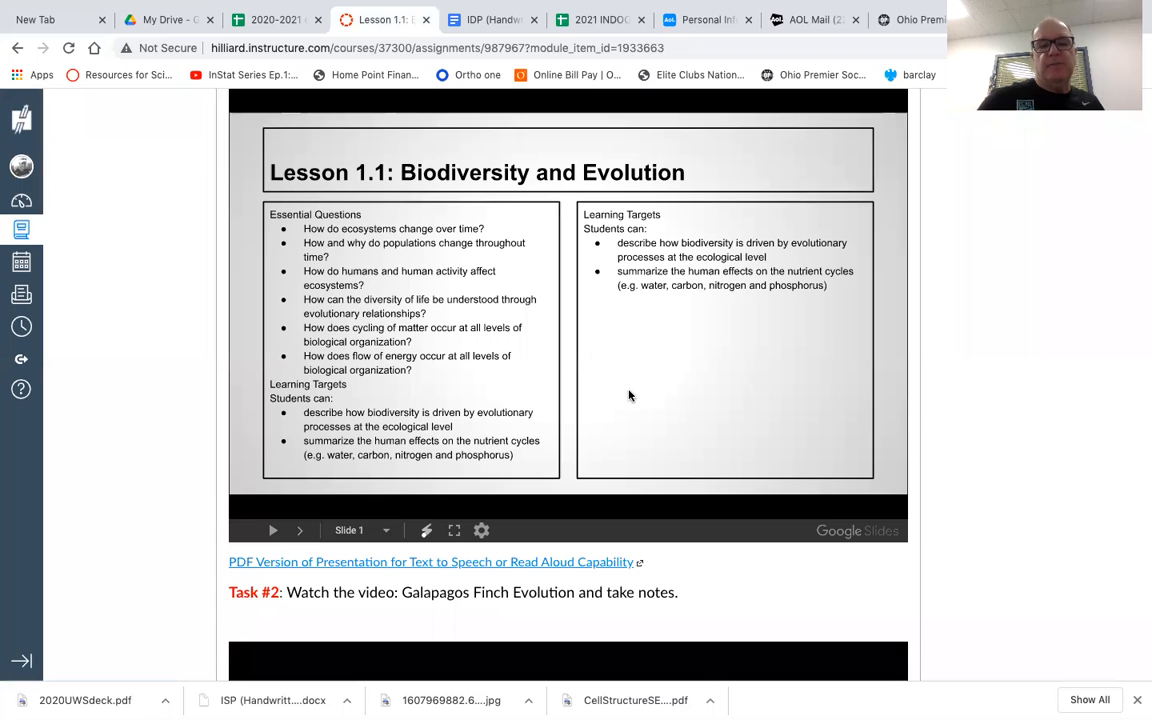
scroll("down", 3)
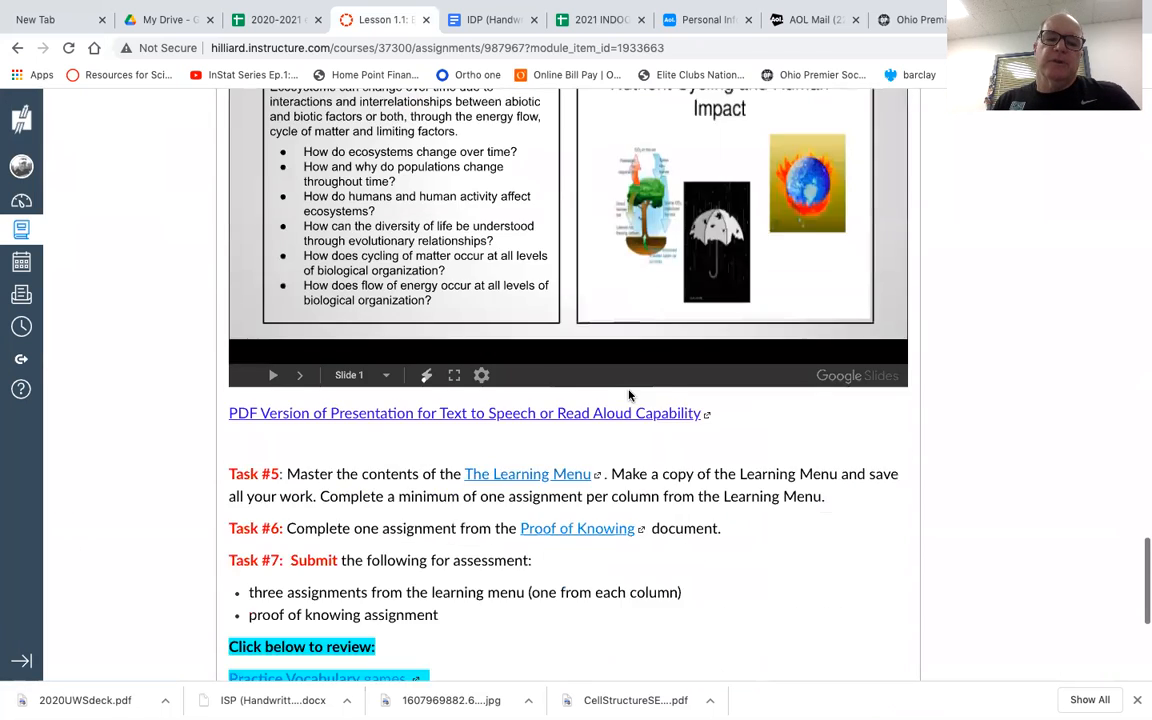
scroll("down", 3)
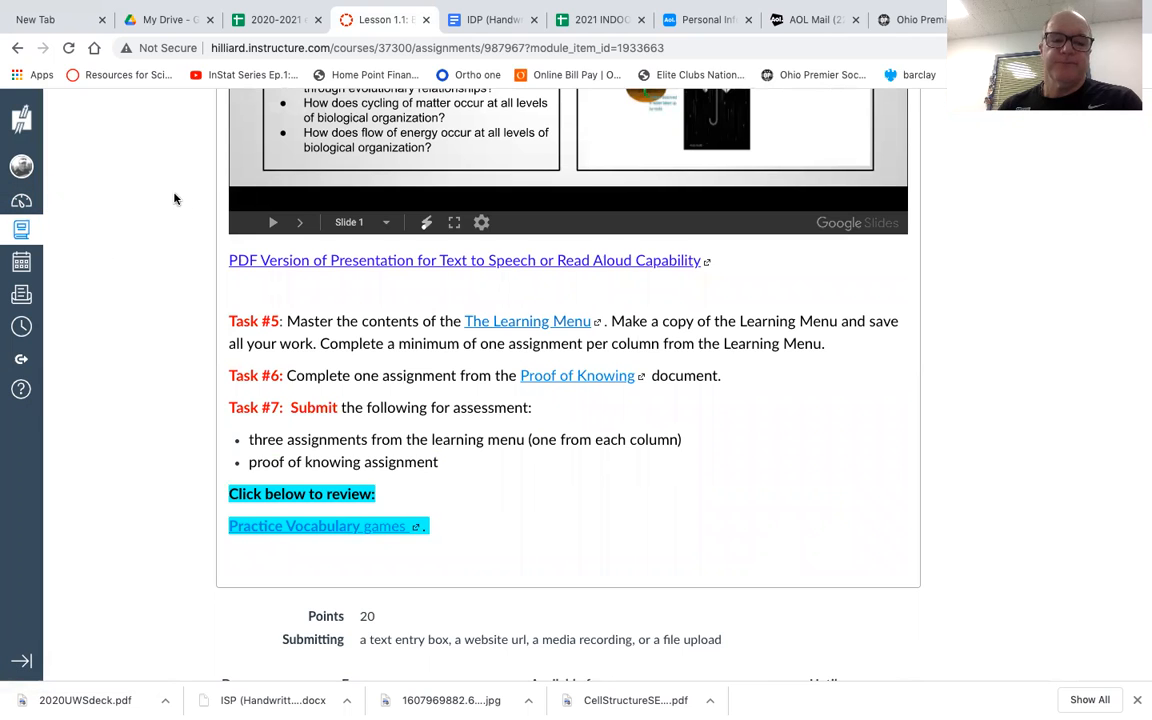
scroll("down", 3)
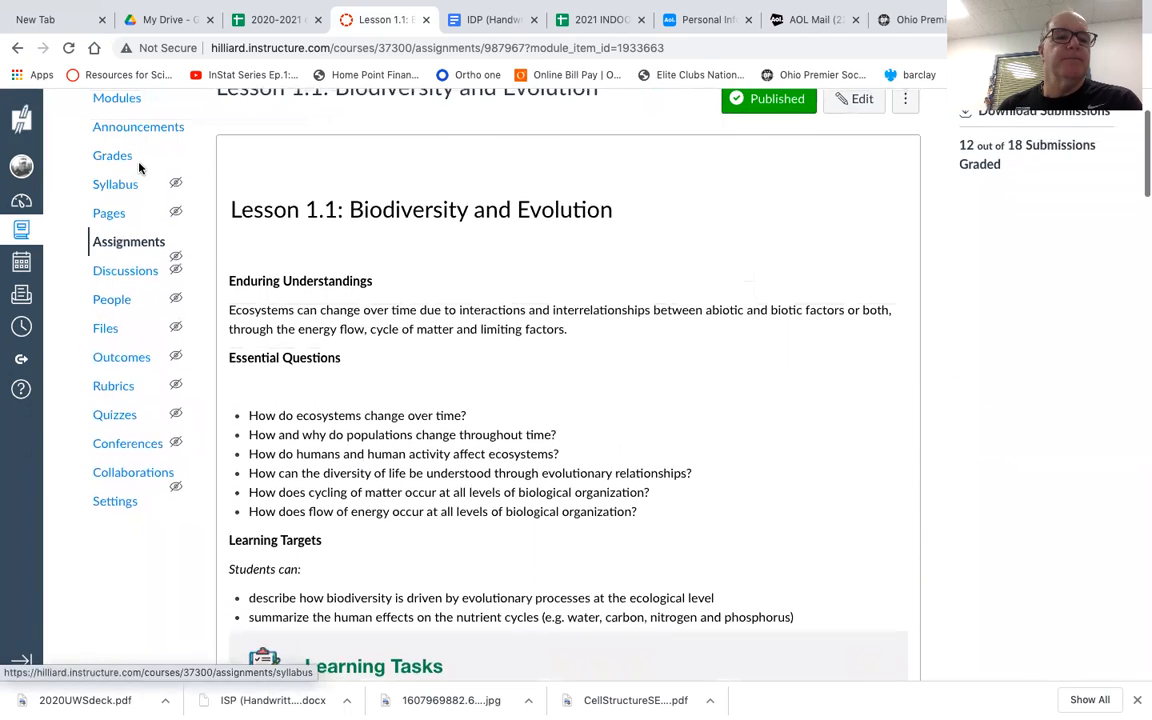
left_click(117, 98)
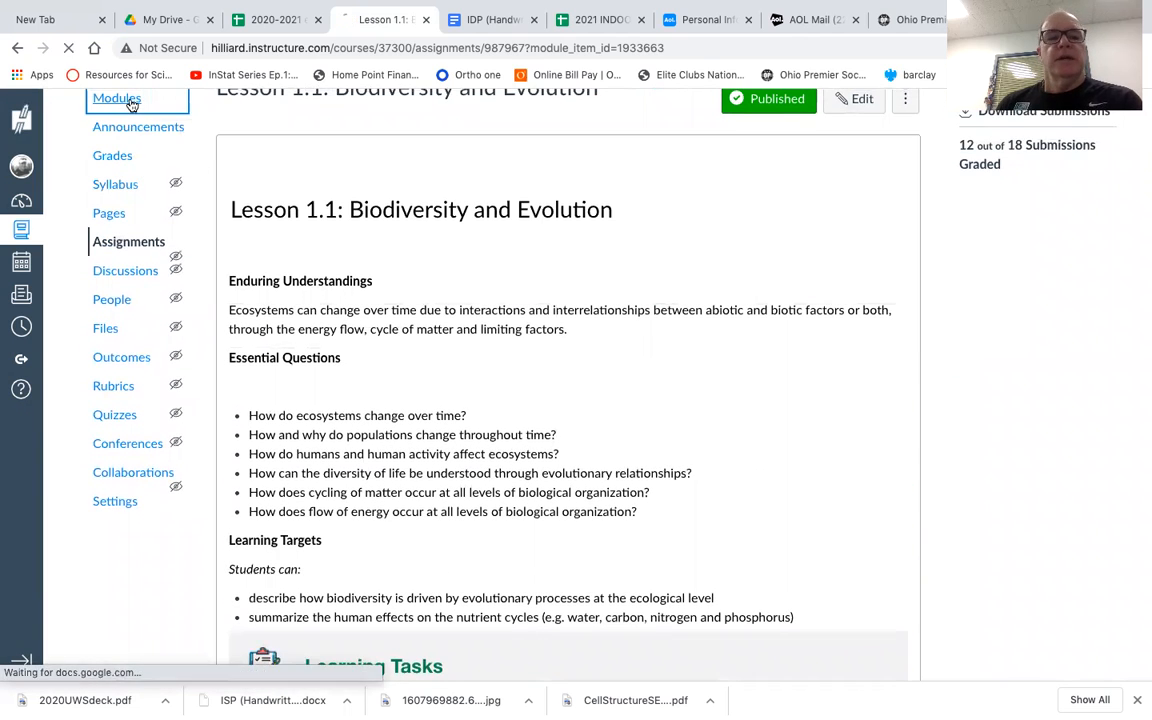
- Return to Modules and review Module 1: Population Ecology's lessons, quiz and forum with due dates and points
left_click(116, 98)
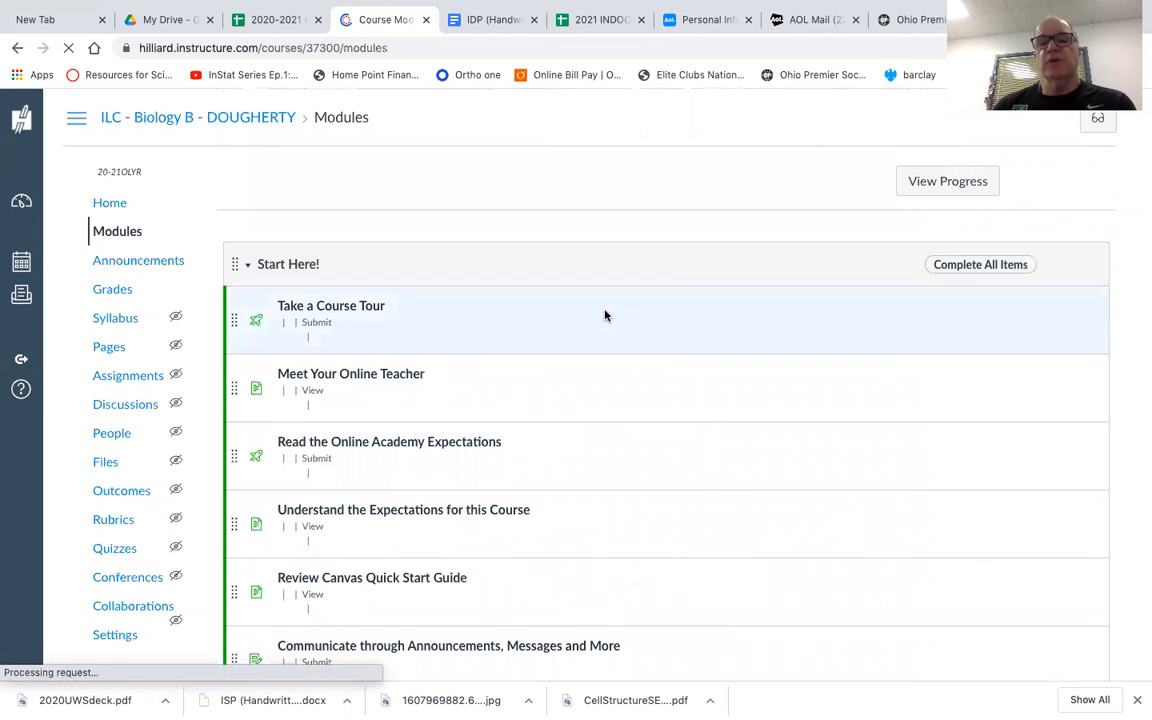
scroll("down", 3)
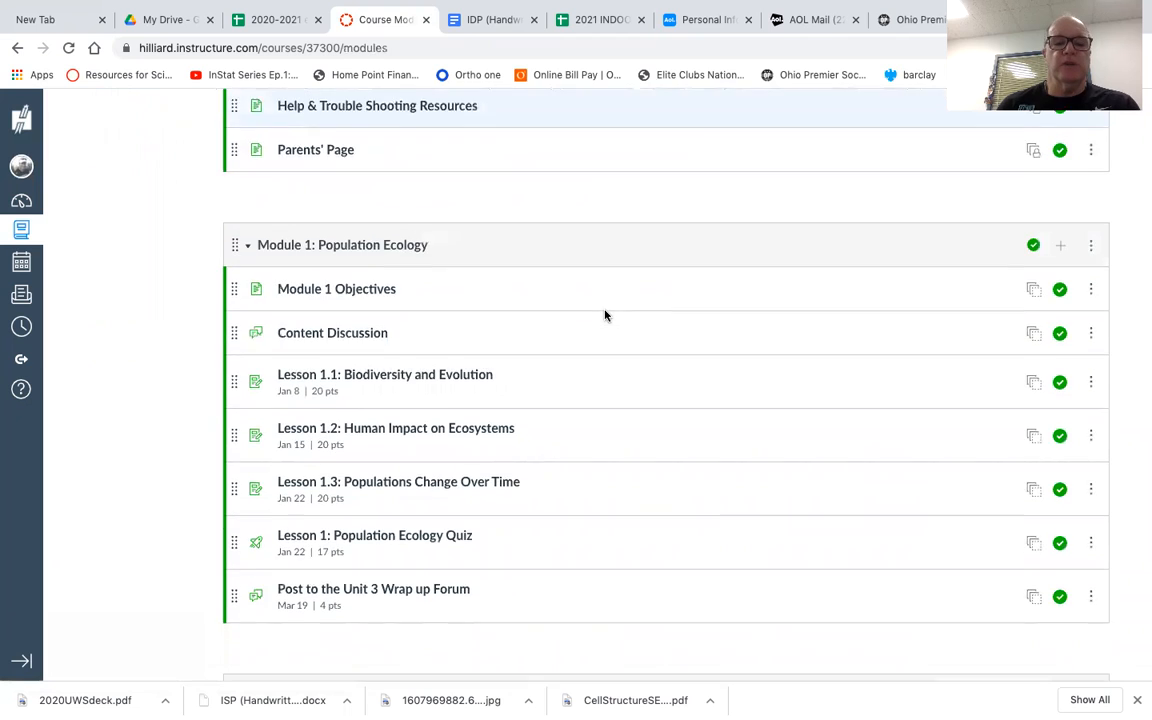
scroll("down", 3)
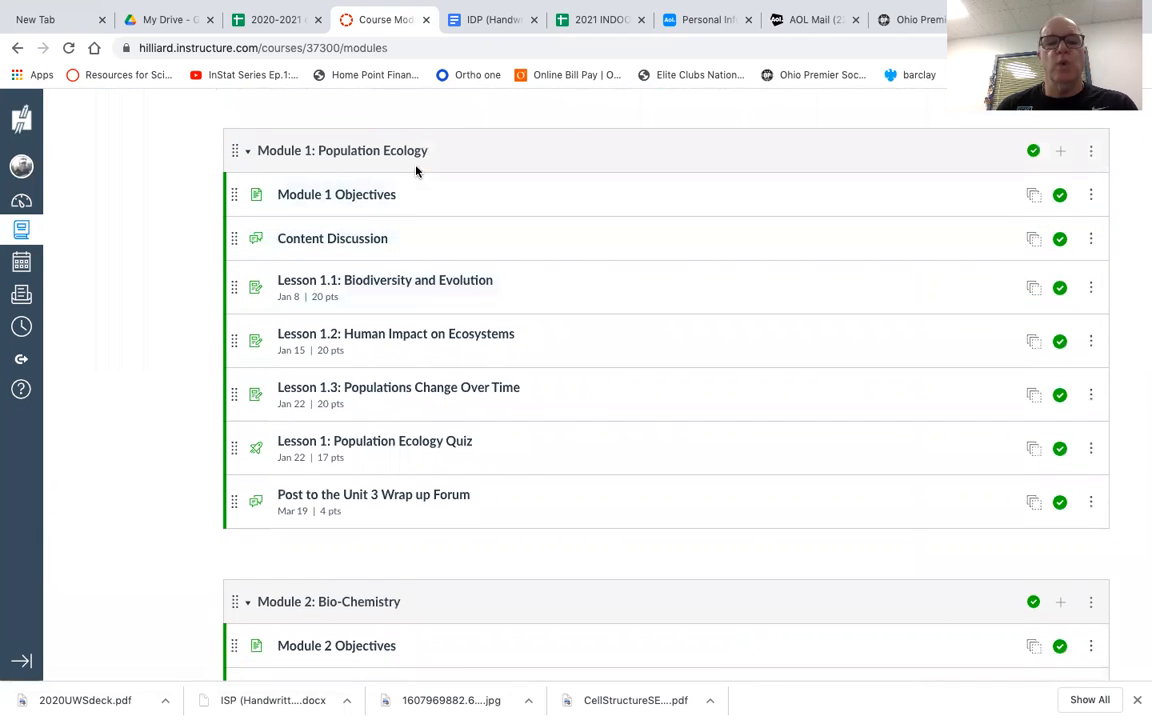
mouse_move(489, 297)
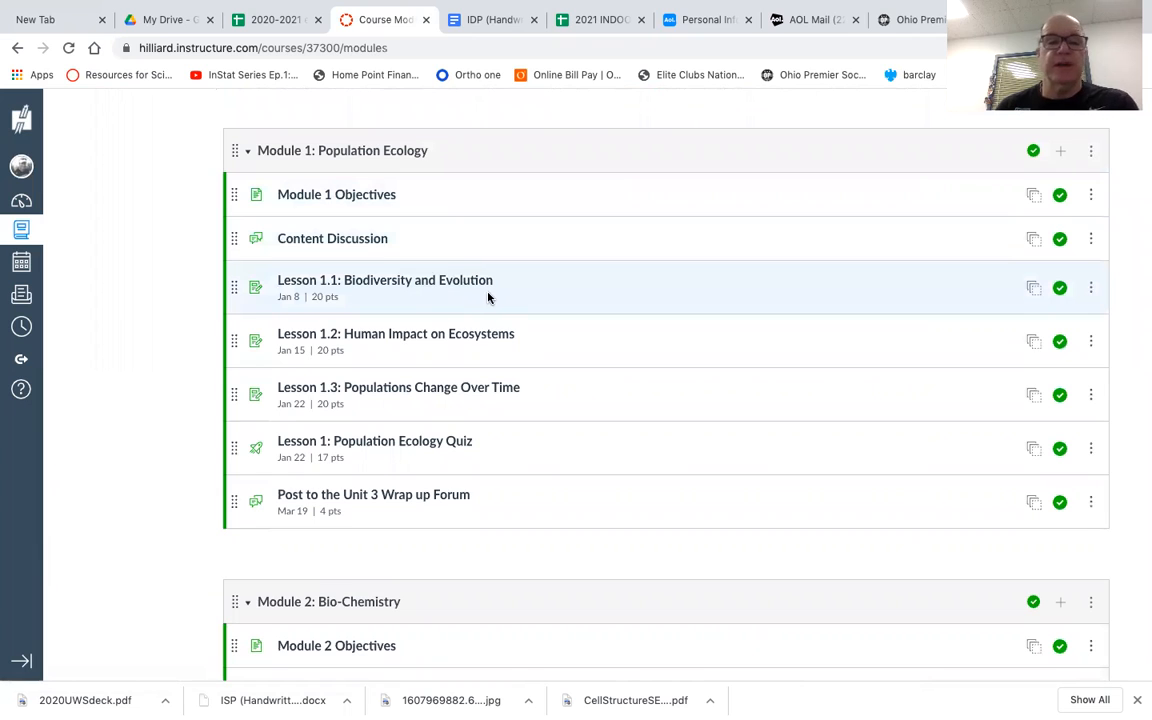
mouse_move(388, 350)
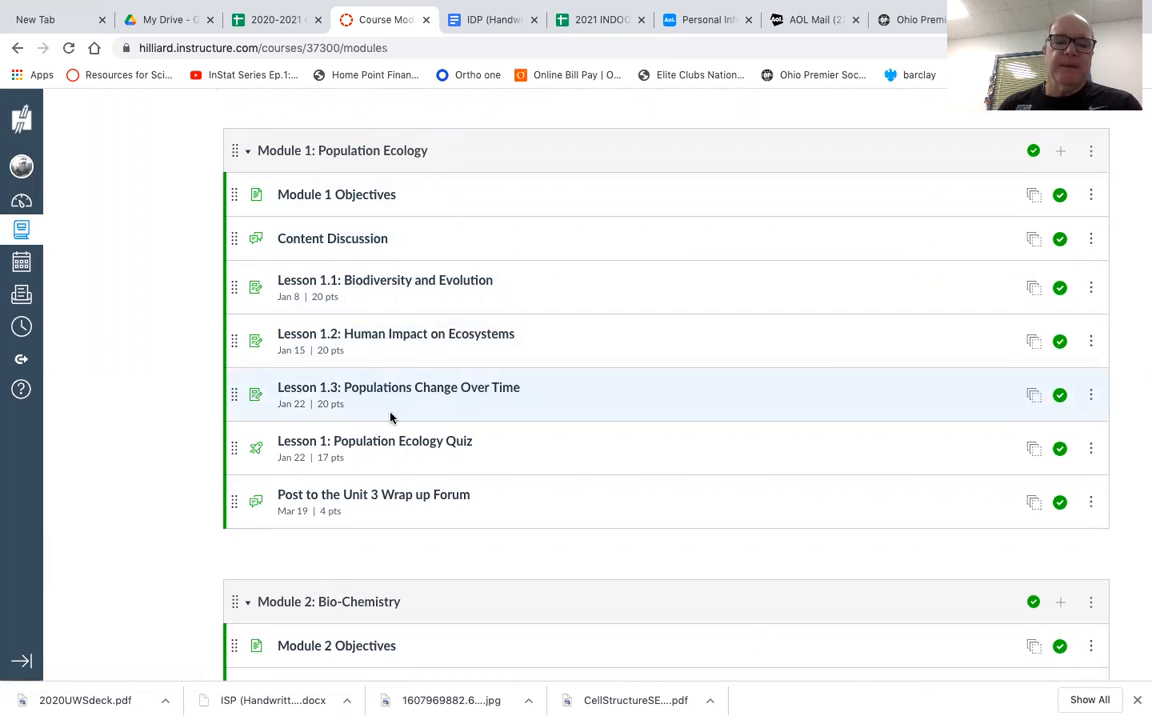
mouse_move(422, 453)
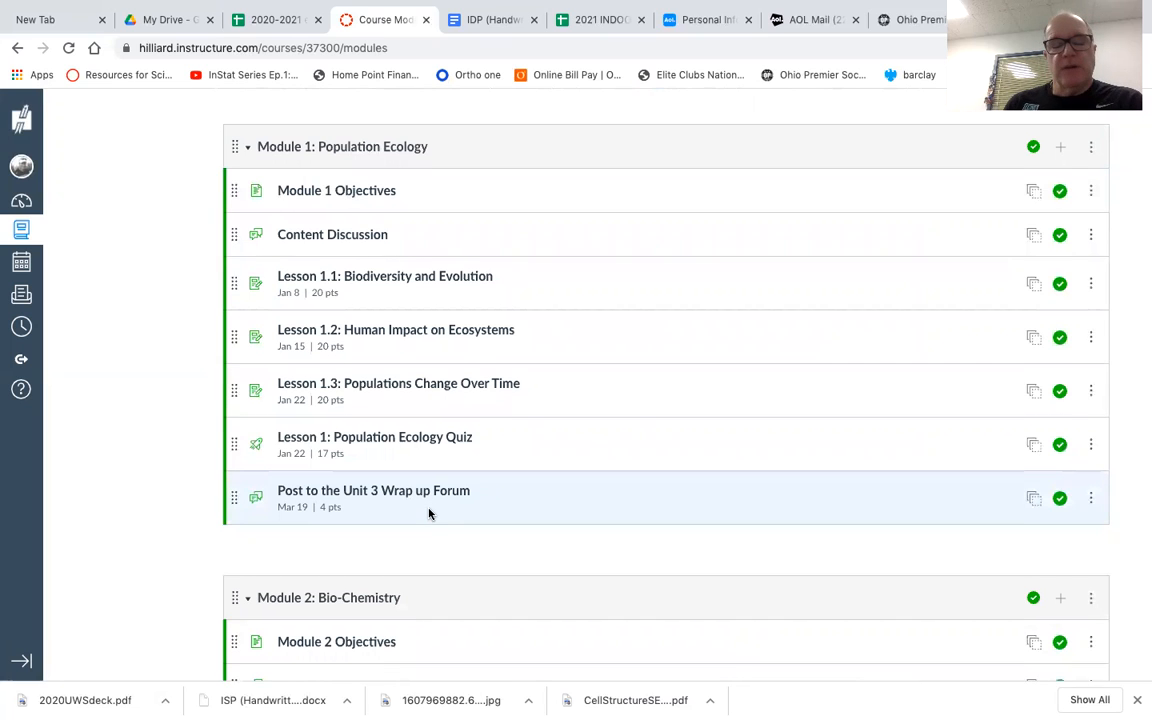
scroll("down", 3)
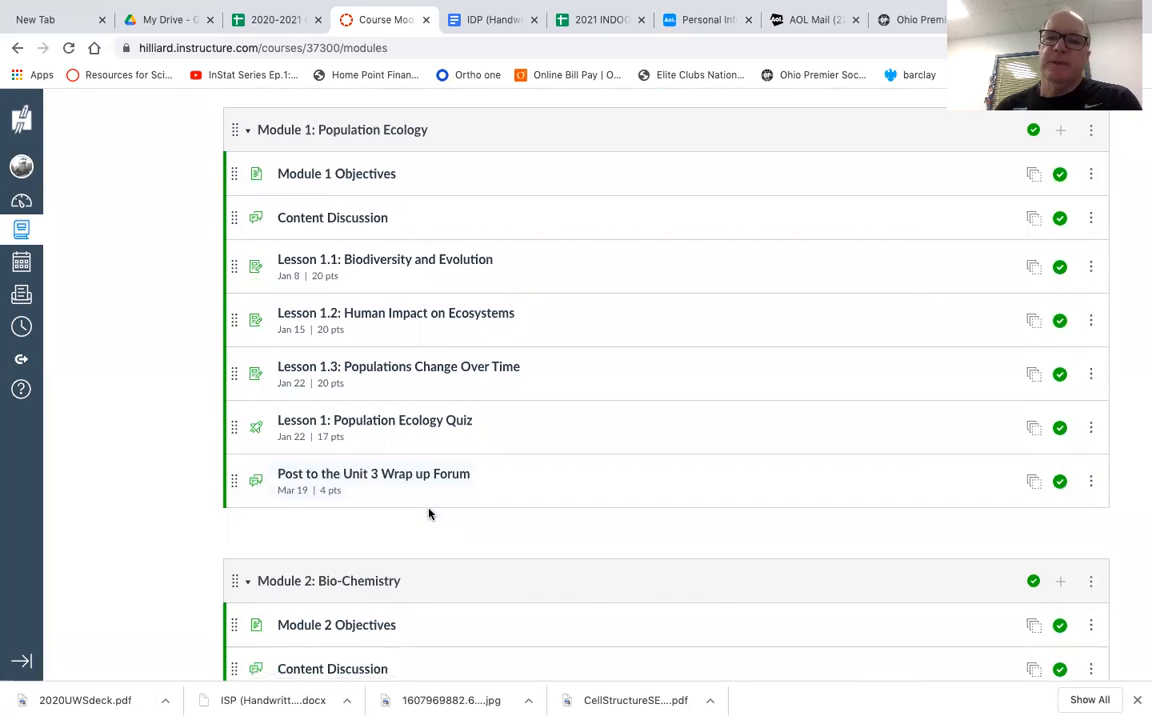
mouse_move(818, 75)
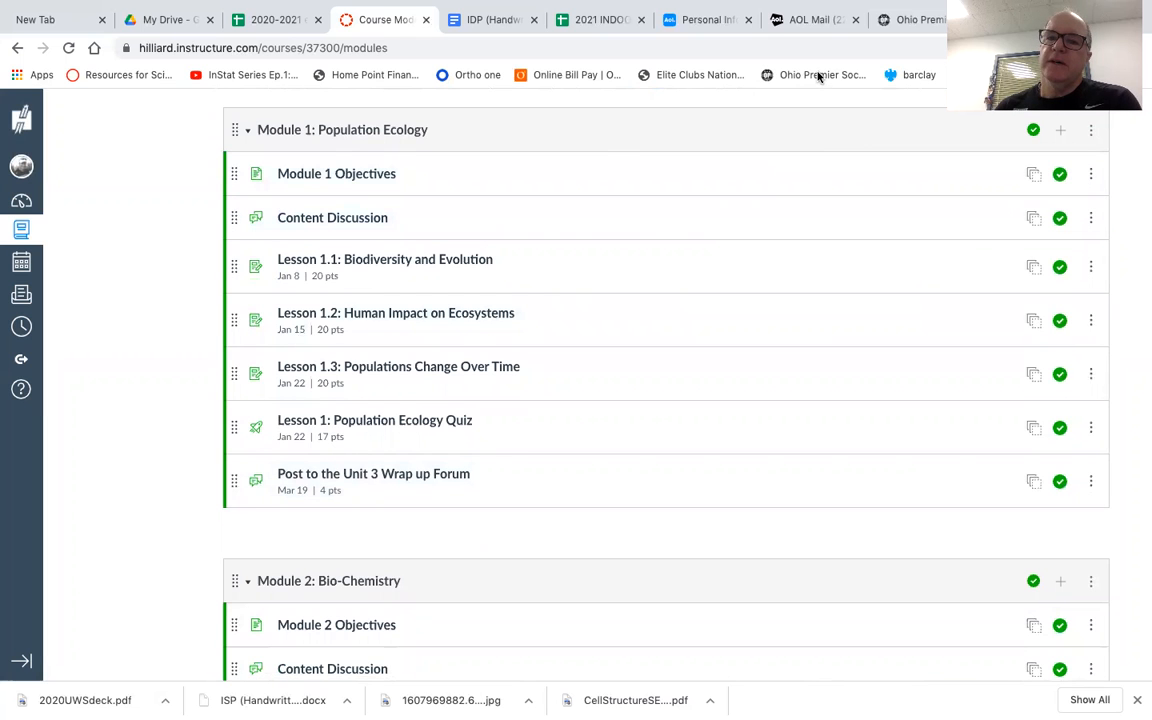